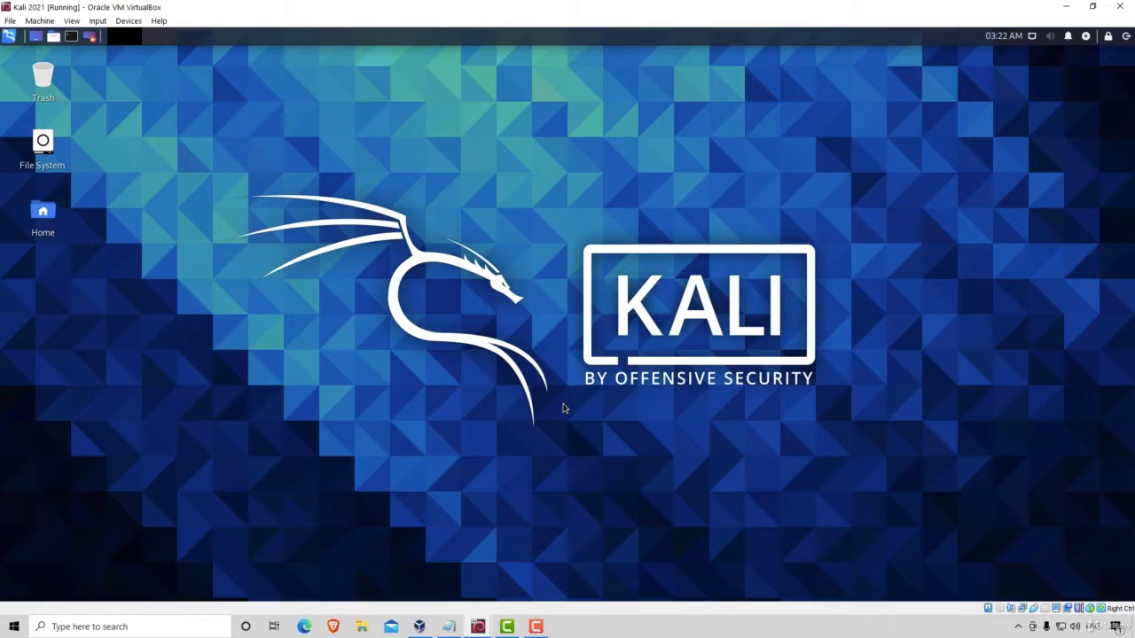
mouse_move(434, 293)
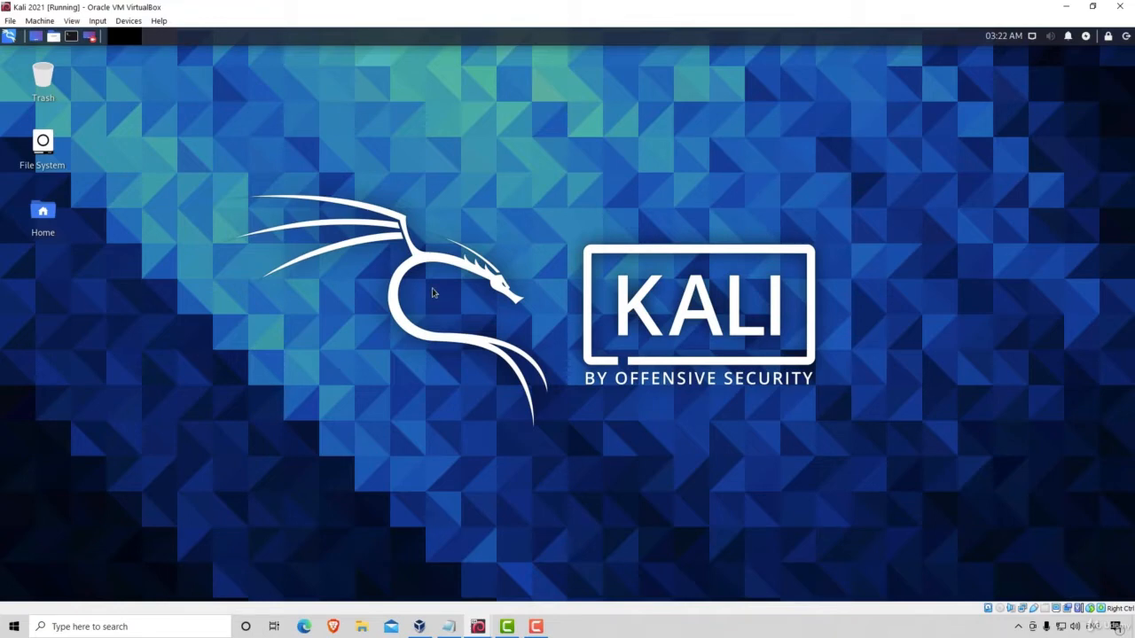
mouse_move(488, 307)
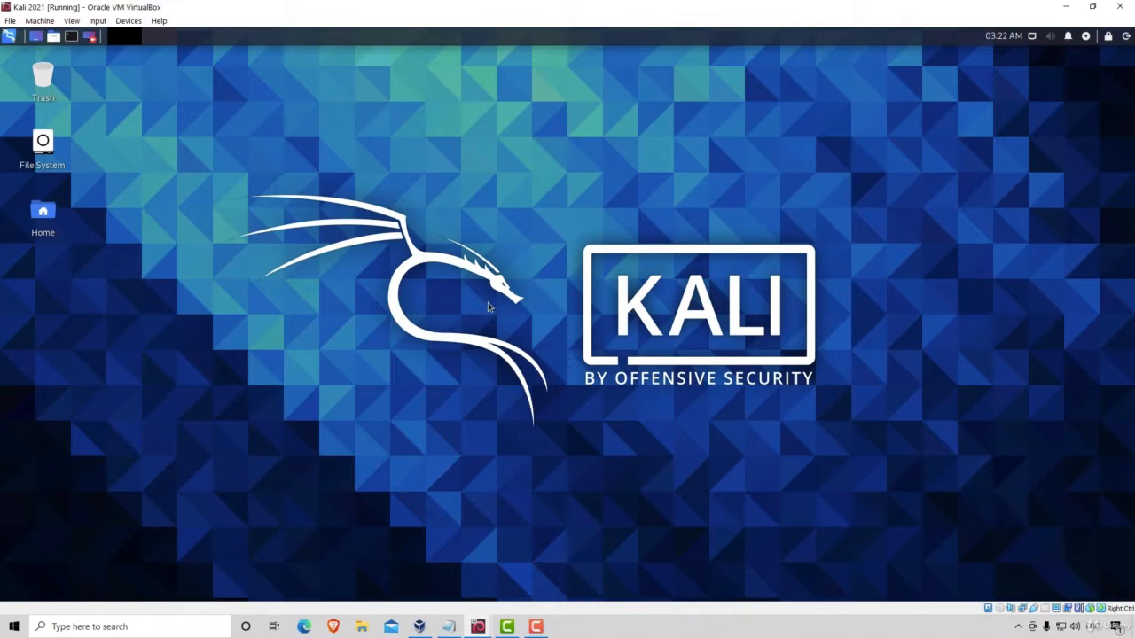
mouse_move(476, 426)
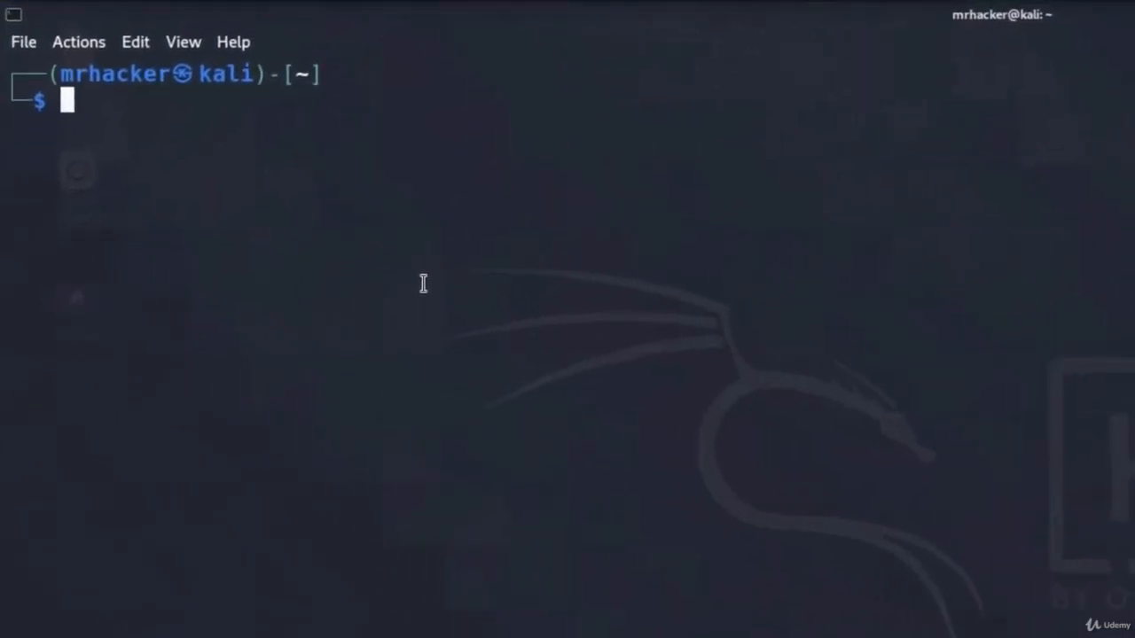
Run a WhatWeb scan against the single host 192.168.1.4.
type("whatweb")
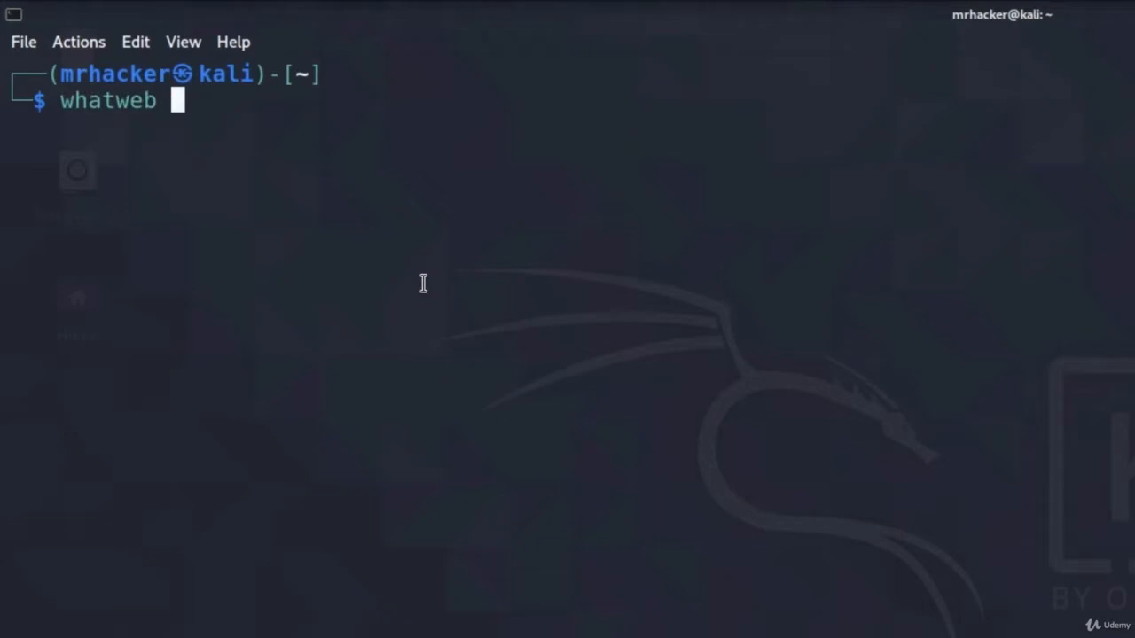
type("192.1")
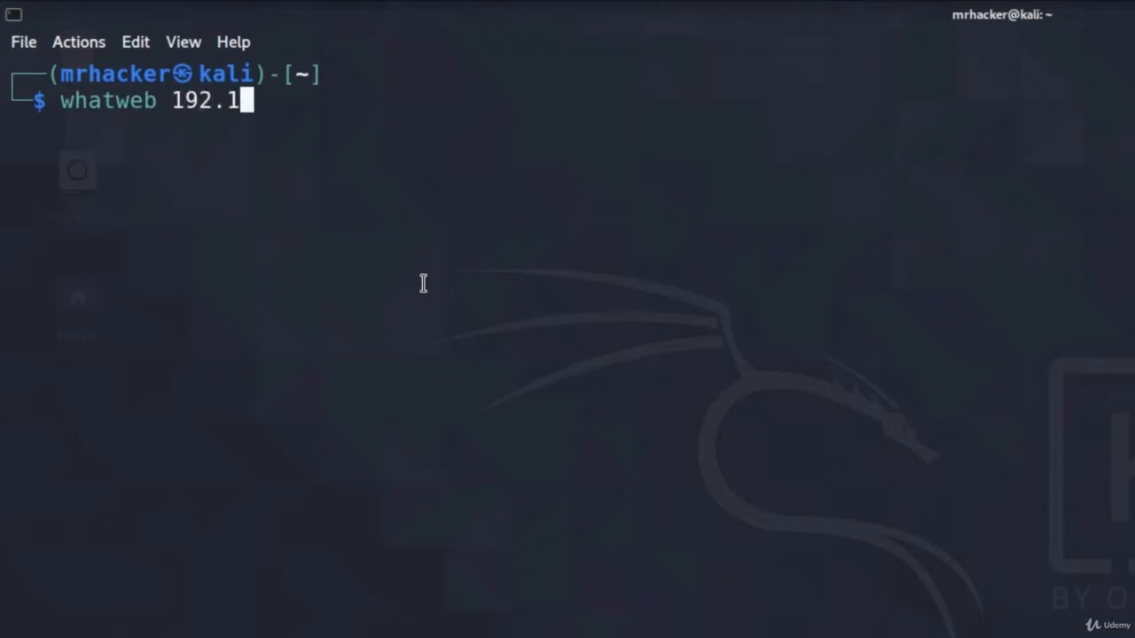
type("68.1.")
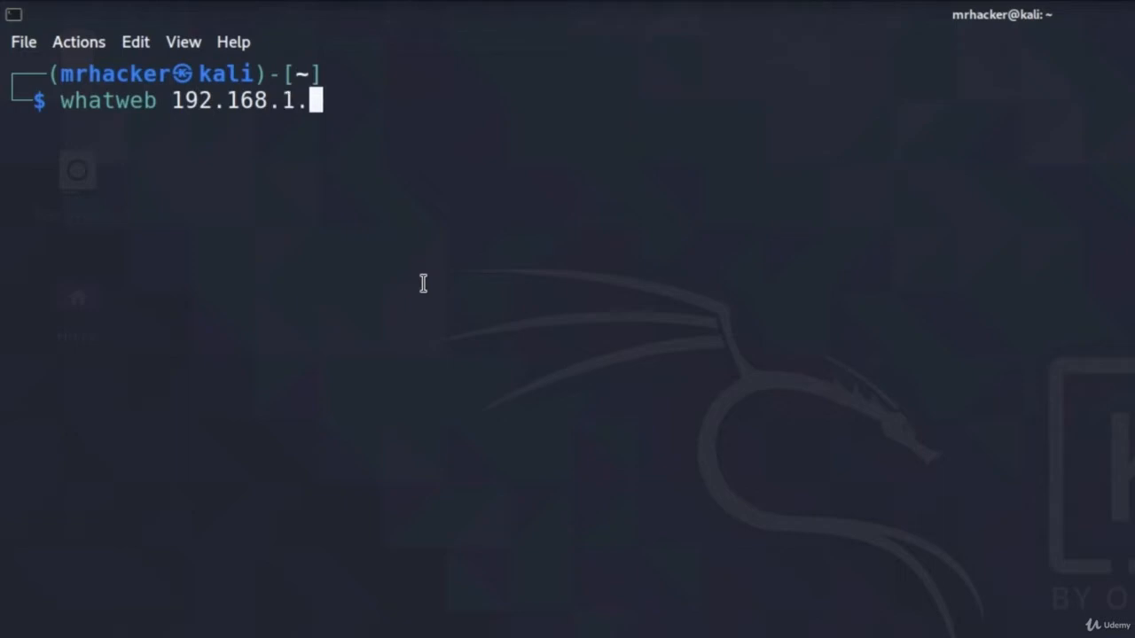
type("4")
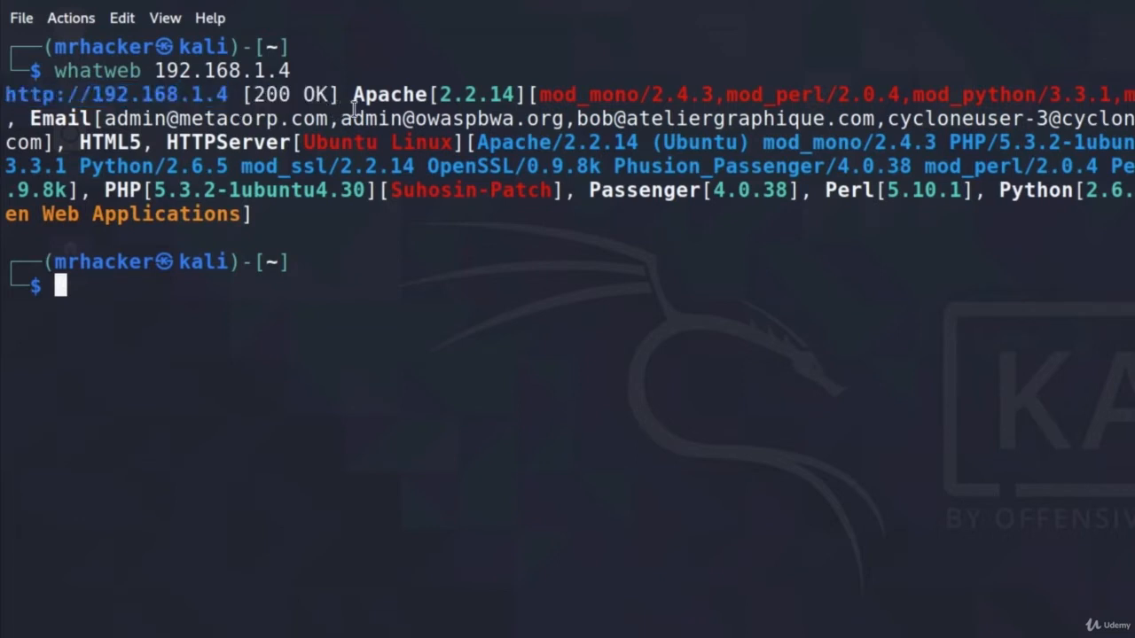
Highlight parts of the 192.168.1.4 results, including the detected Python version.
double_click(390, 94)
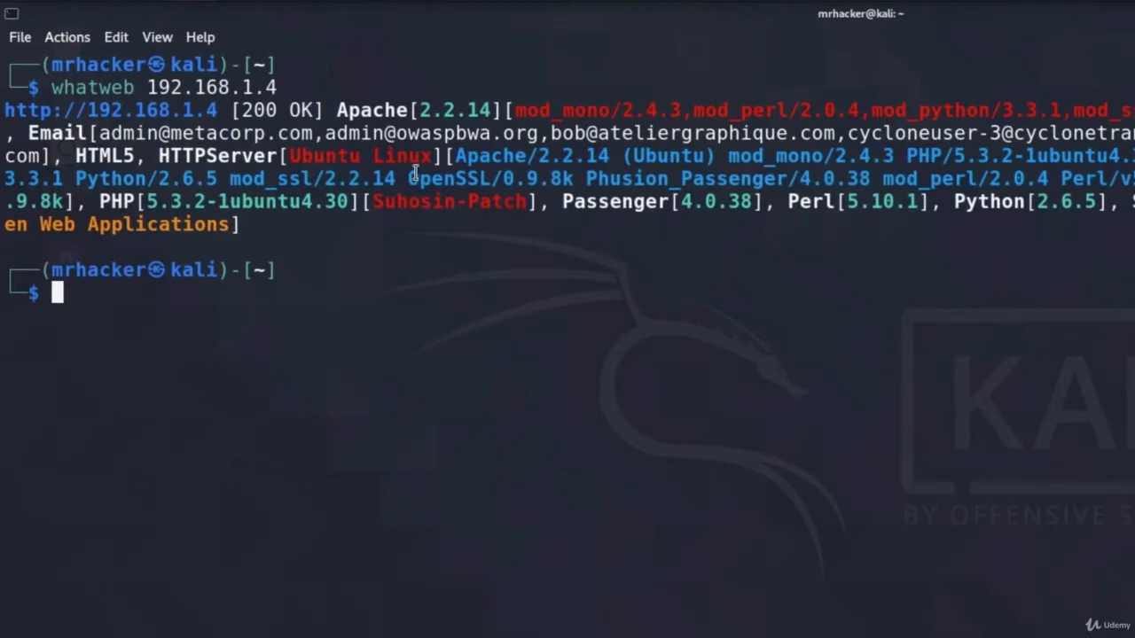
mouse_move(626, 175)
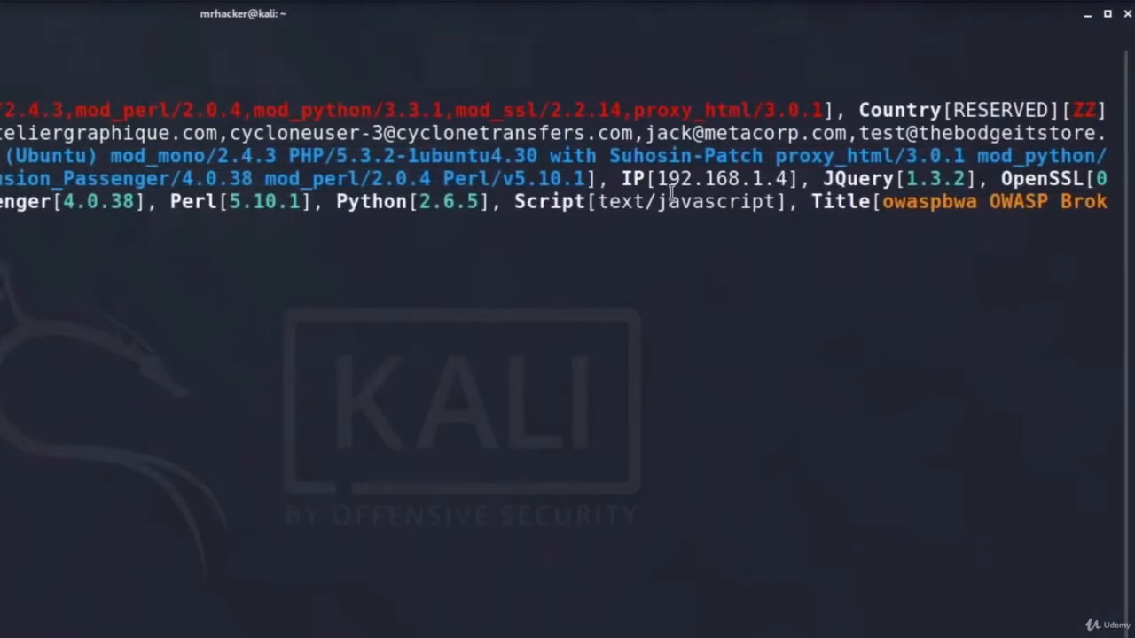
left_click_drag(658, 178, 772, 178)
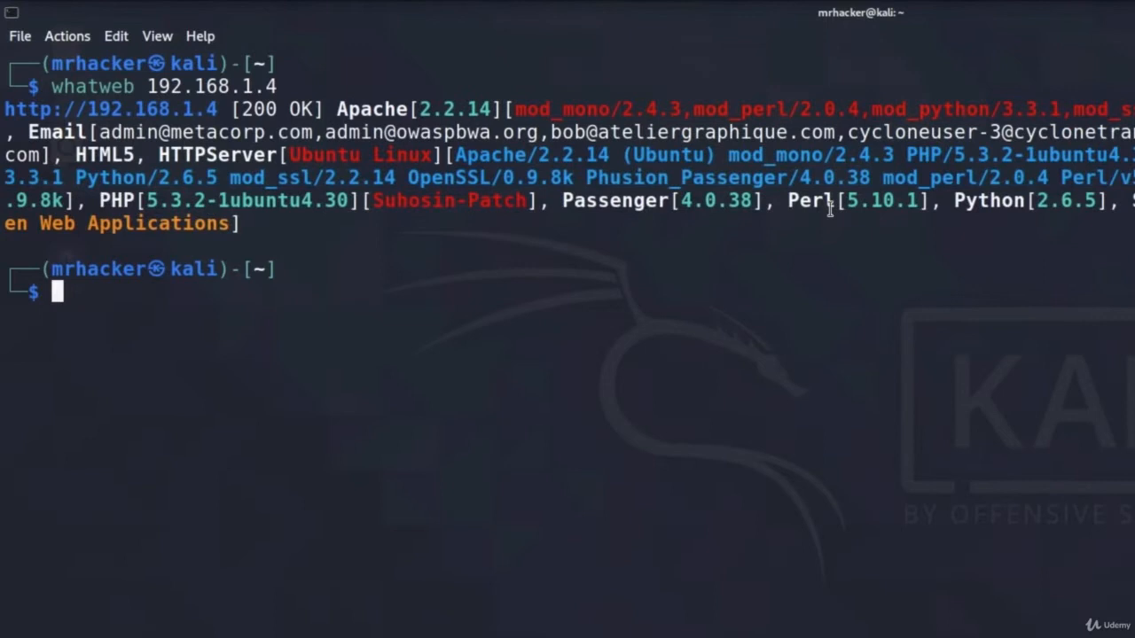
mouse_move(993, 212)
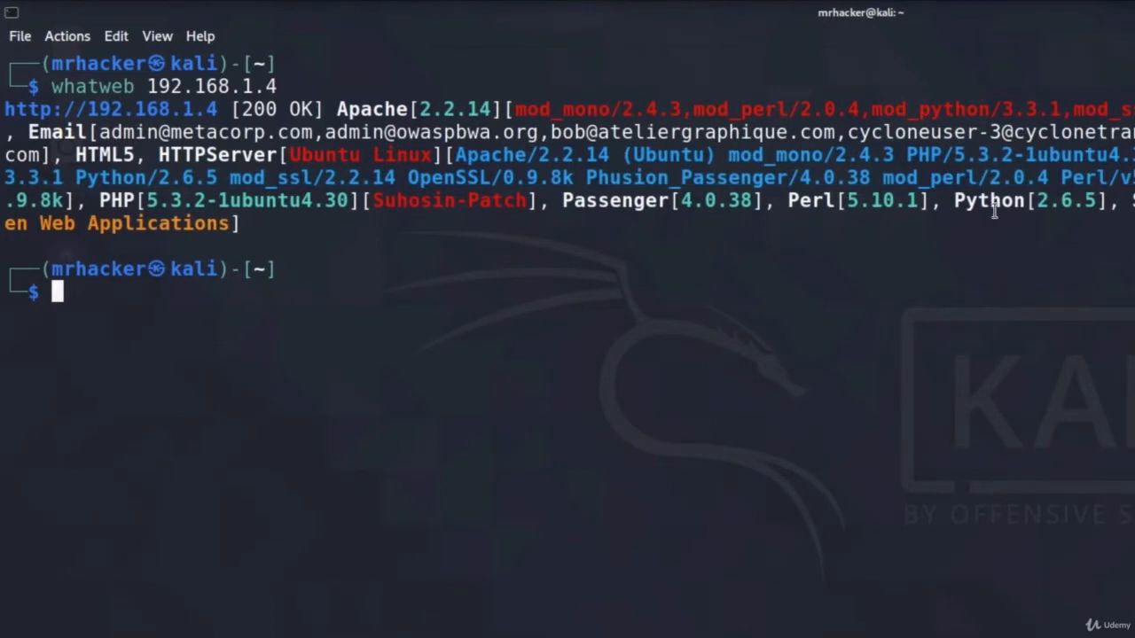
double_click(987, 200)
type("what")
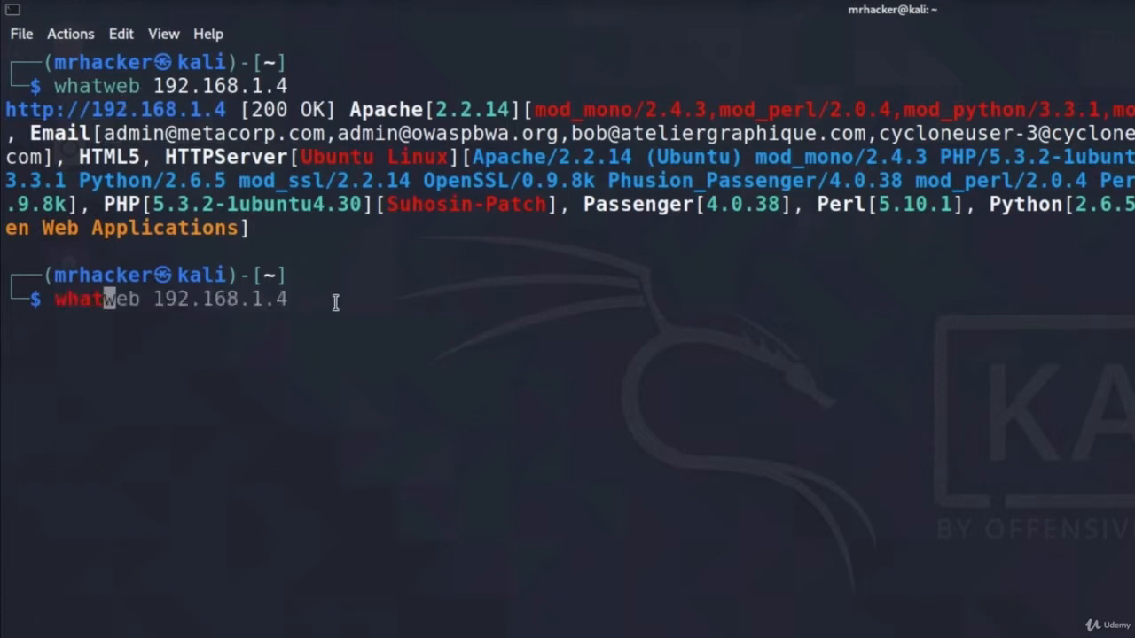
Run whatweb --help and scroll into its options list.
type("--")
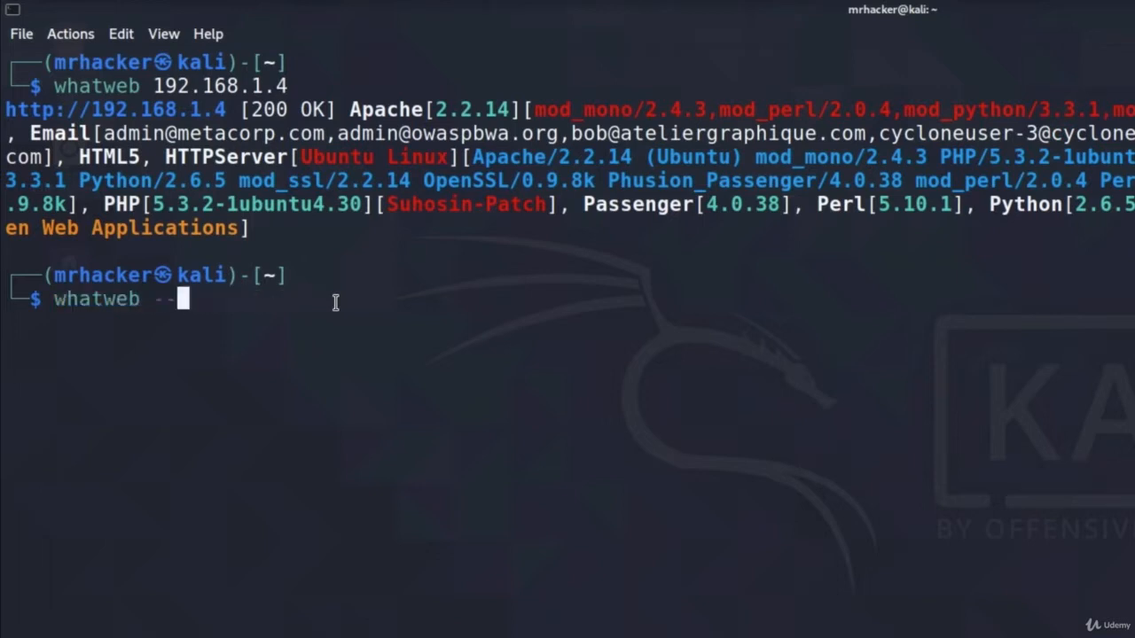
type("help")
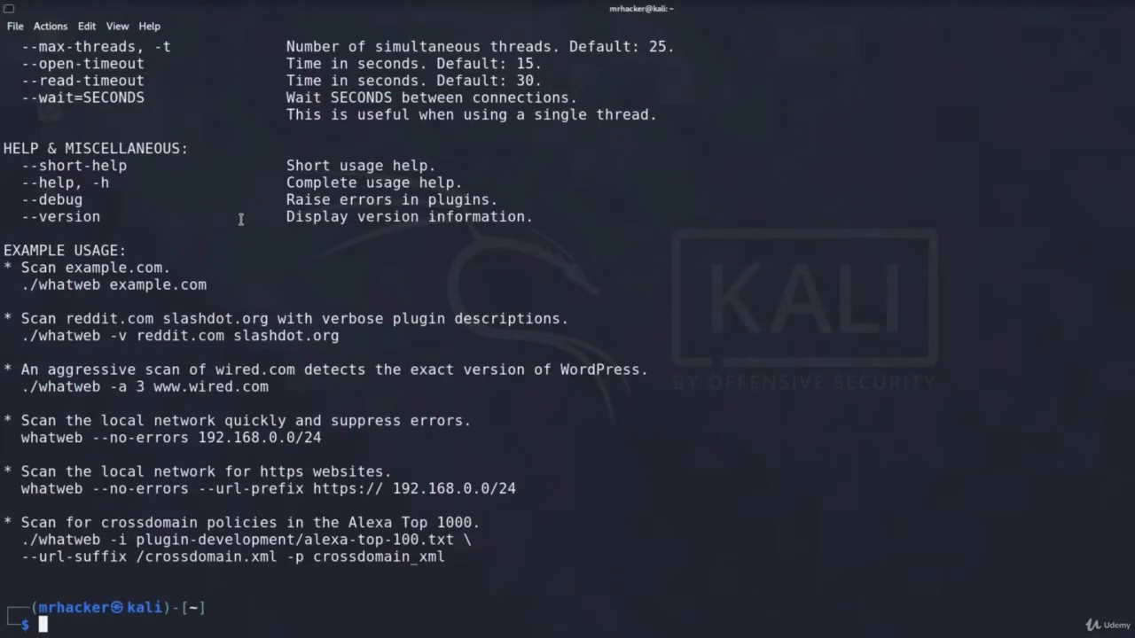
scroll("down", 3)
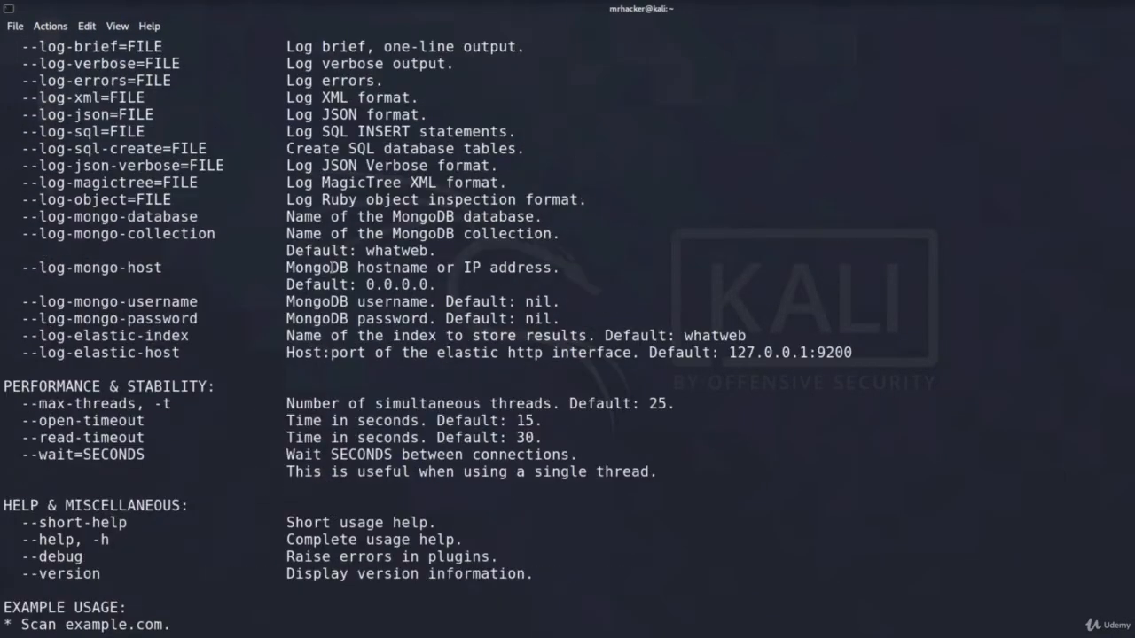
scroll("down", 3)
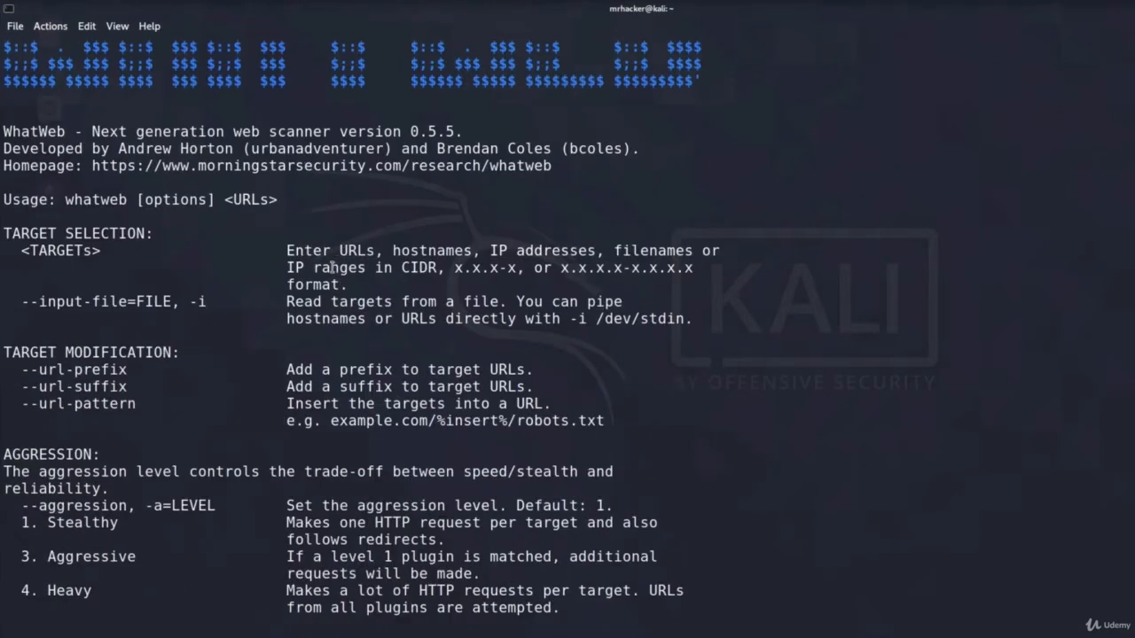
mouse_move(186, 331)
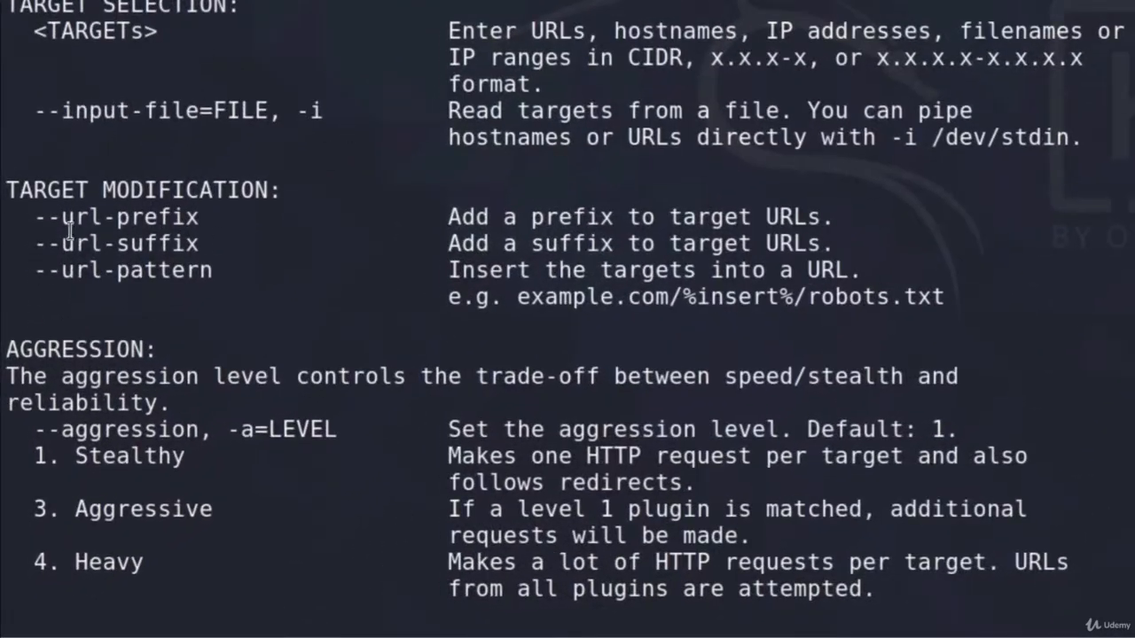
Highlight the AGGRESSION heading and scroll down to the example usage section.
scroll("down", 3)
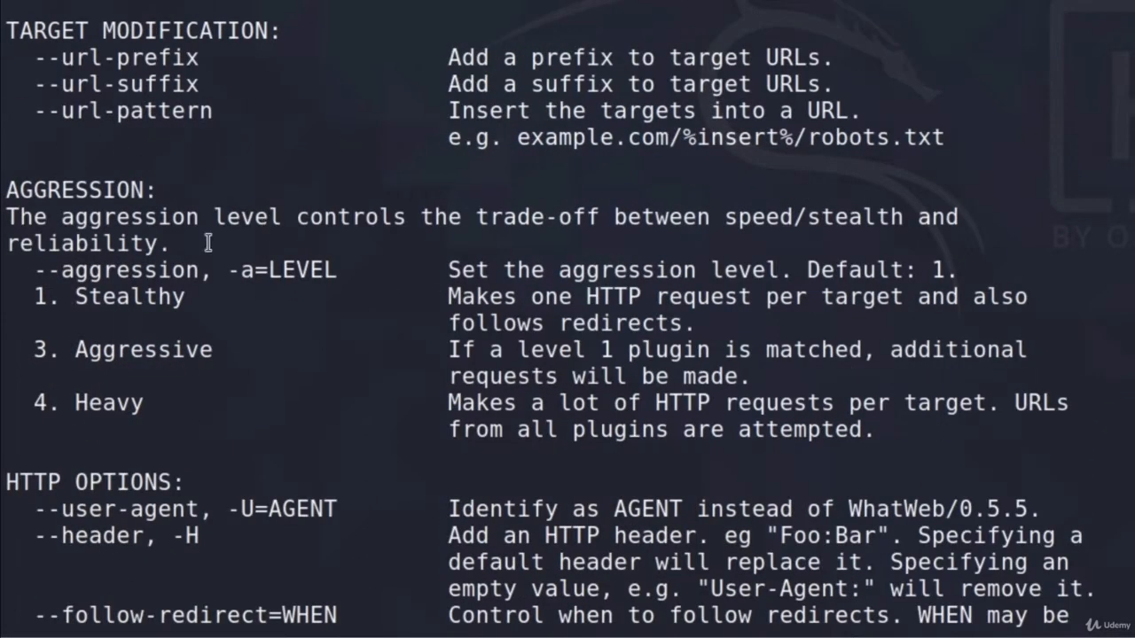
double_click(80, 190)
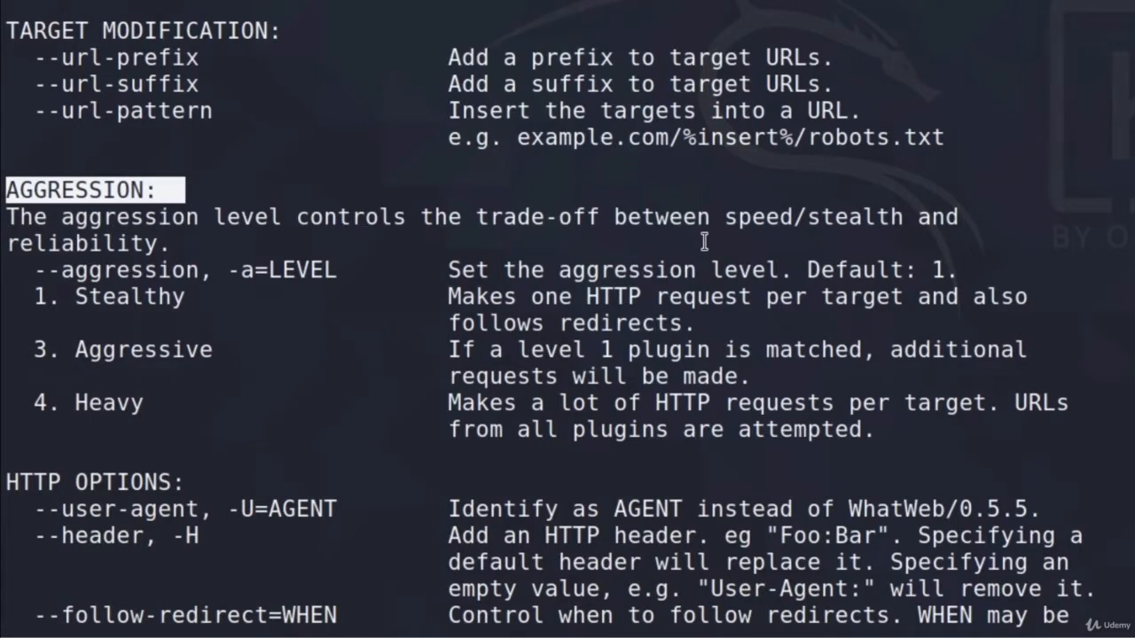
mouse_move(932, 229)
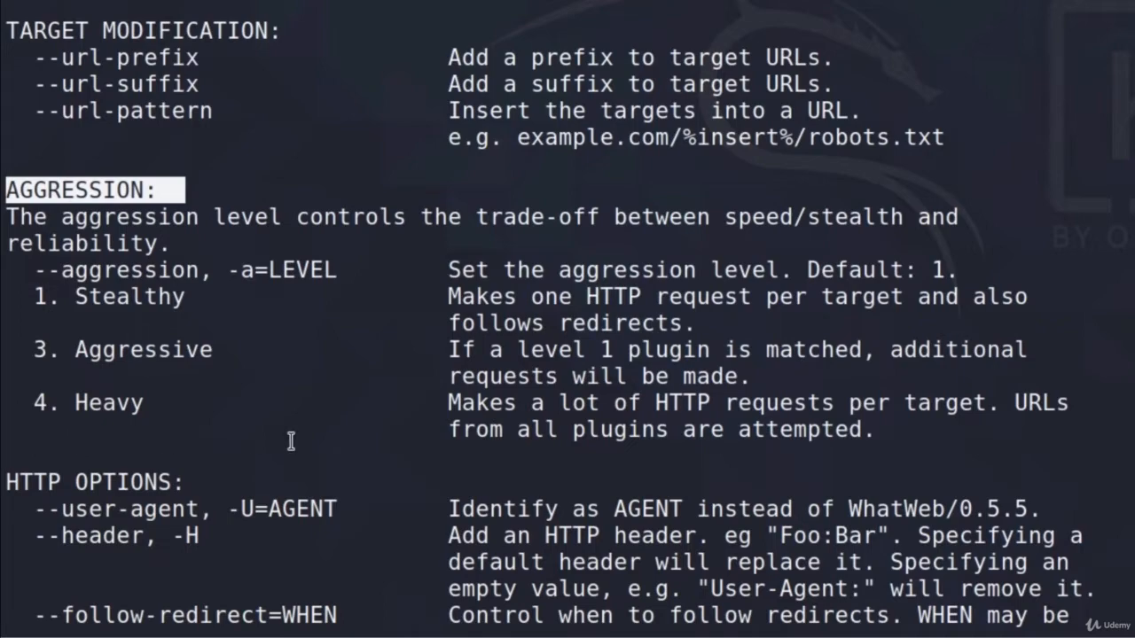
scroll("down", 3)
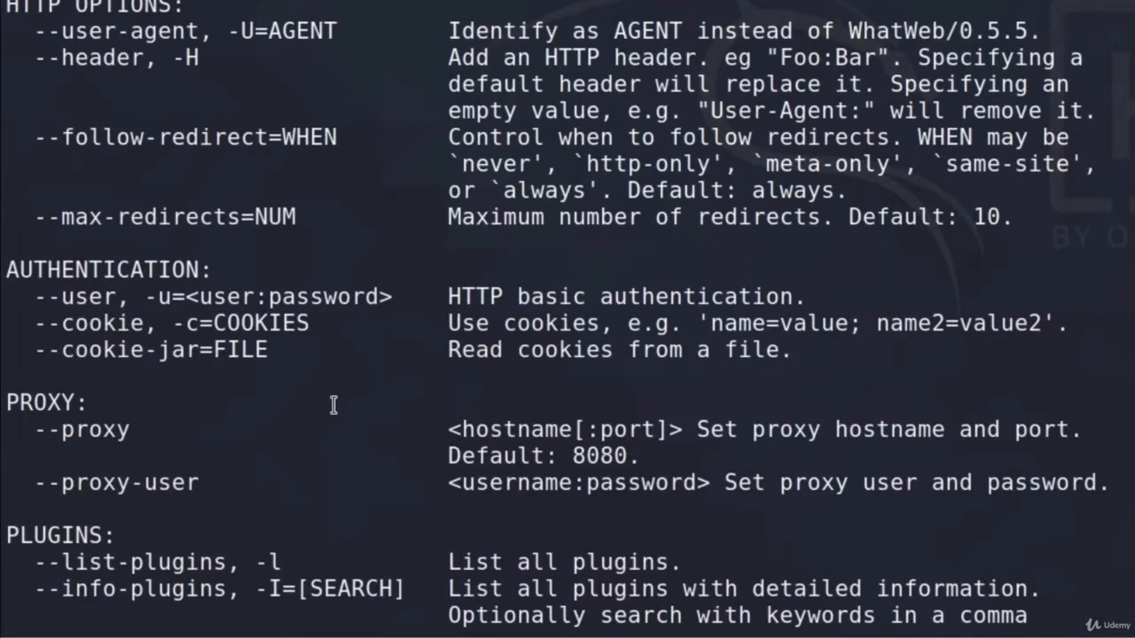
scroll("down", 3)
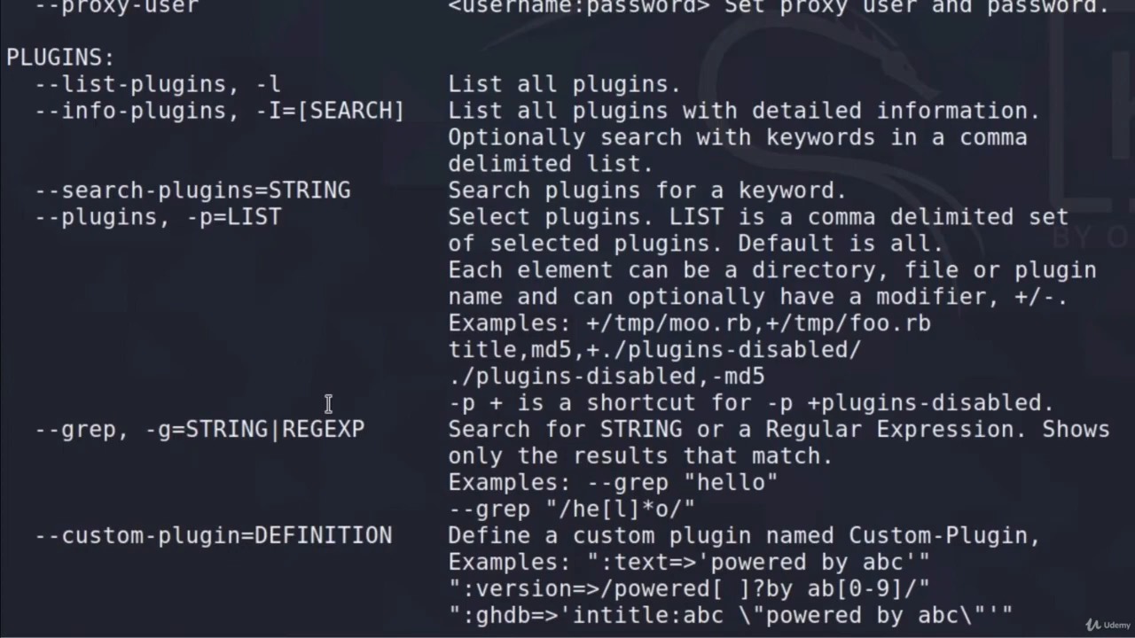
scroll("down", 3)
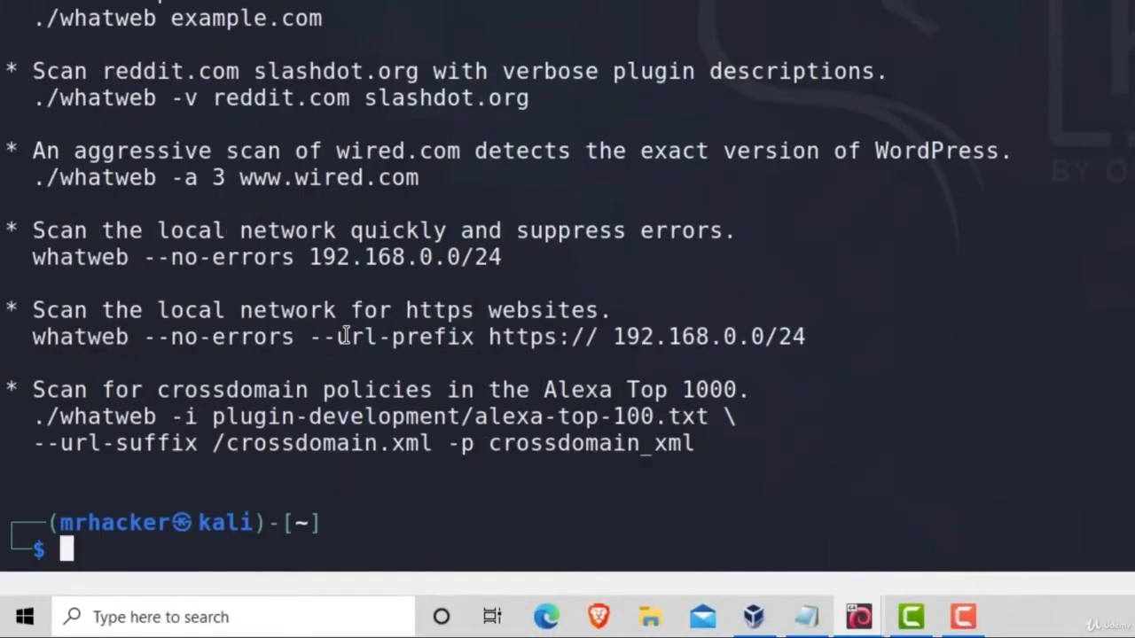
mouse_move(510, 337)
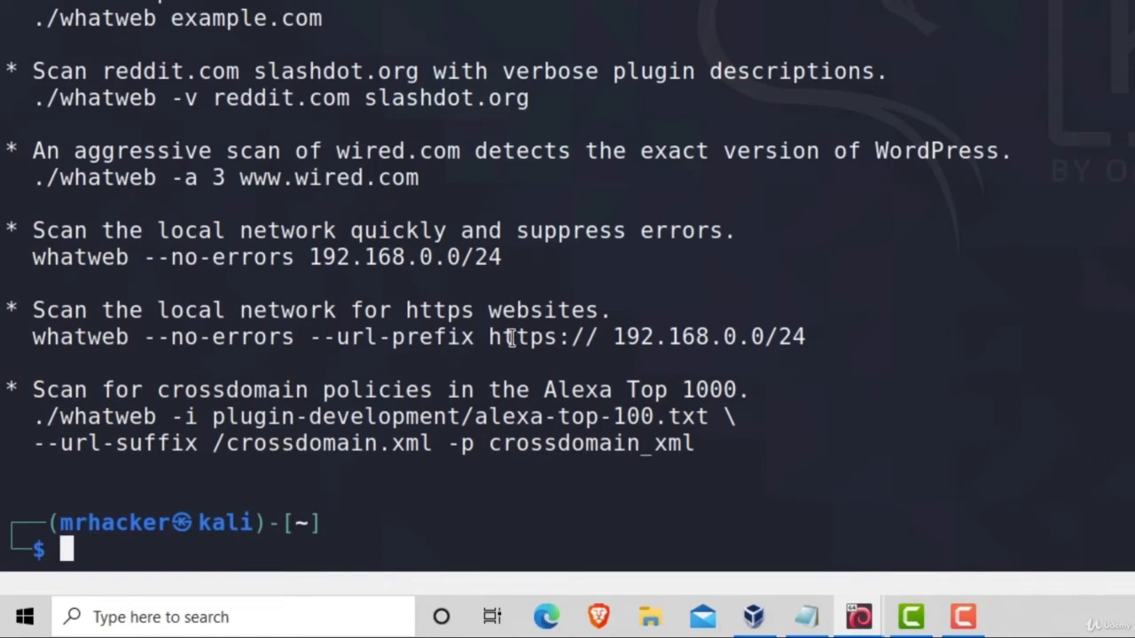
Open the WhatWeb manual page with man whatweb.
type("man")
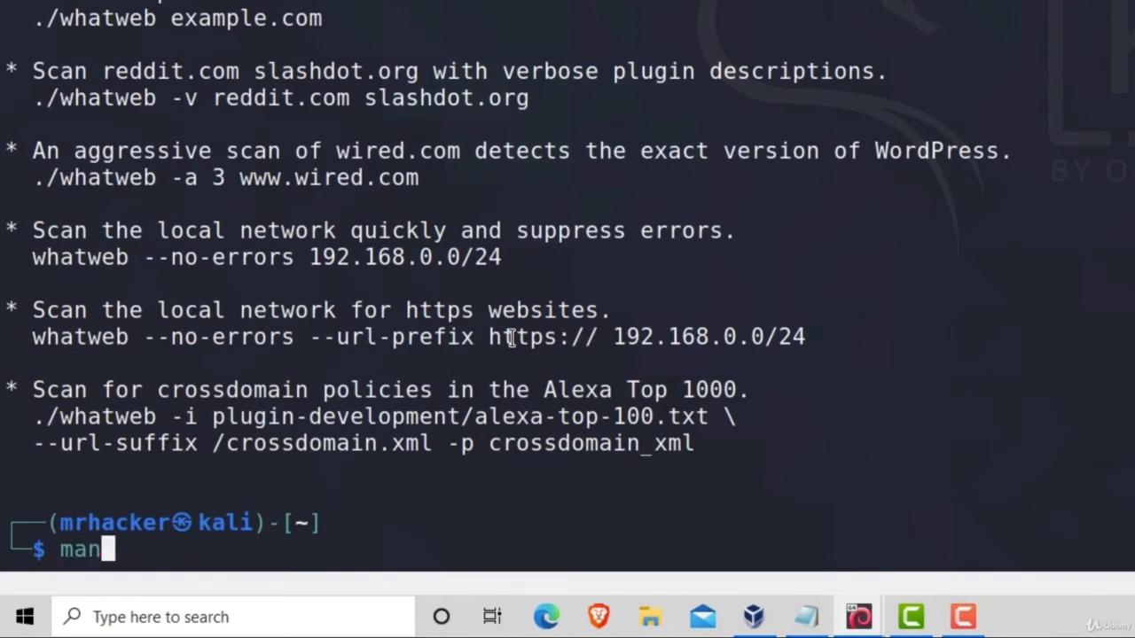
type("whatw")
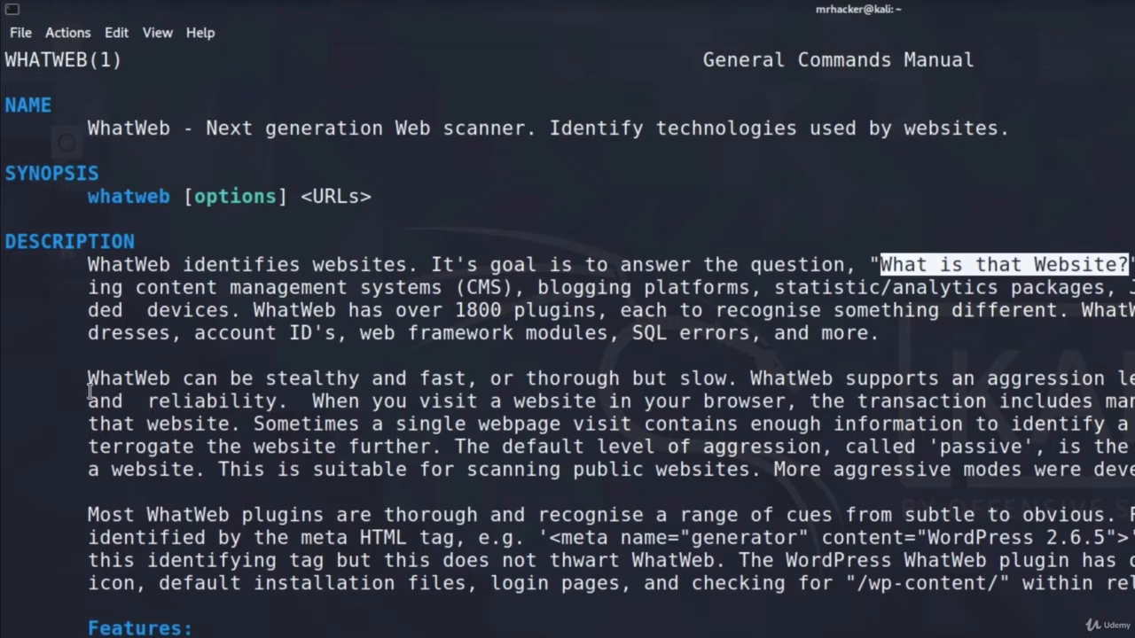
mouse_move(486, 399)
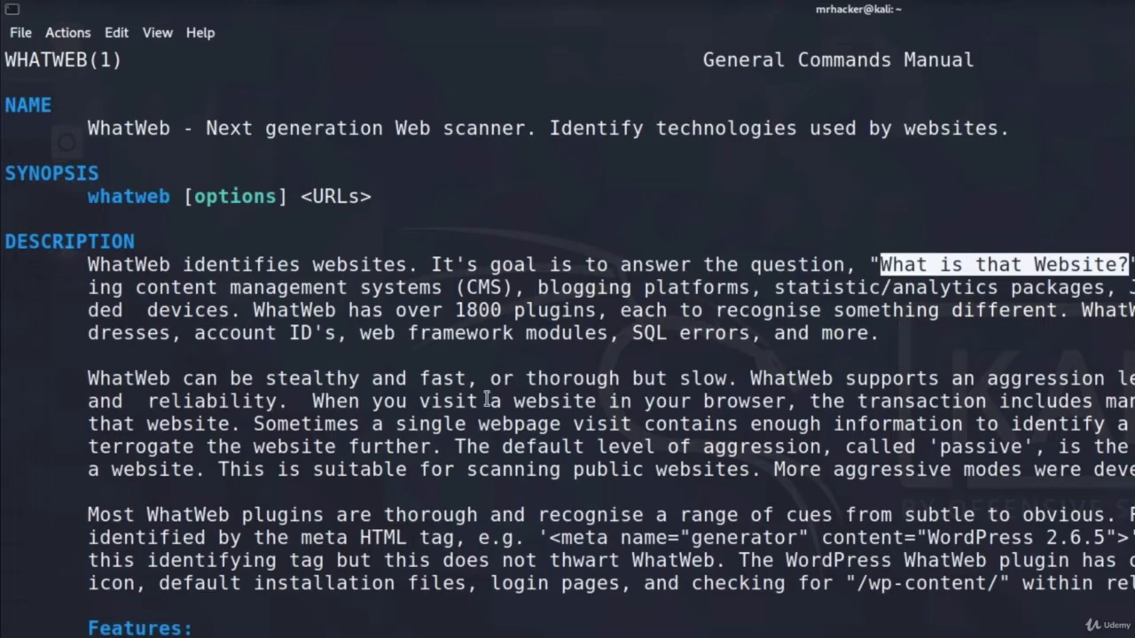
mouse_move(816, 402)
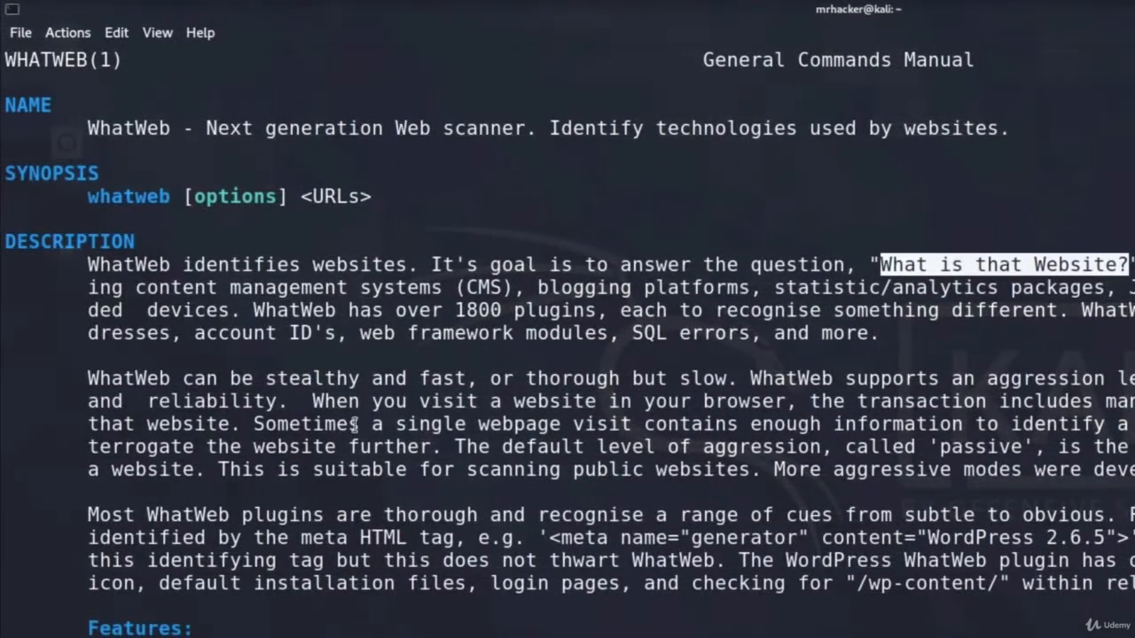
mouse_move(887, 413)
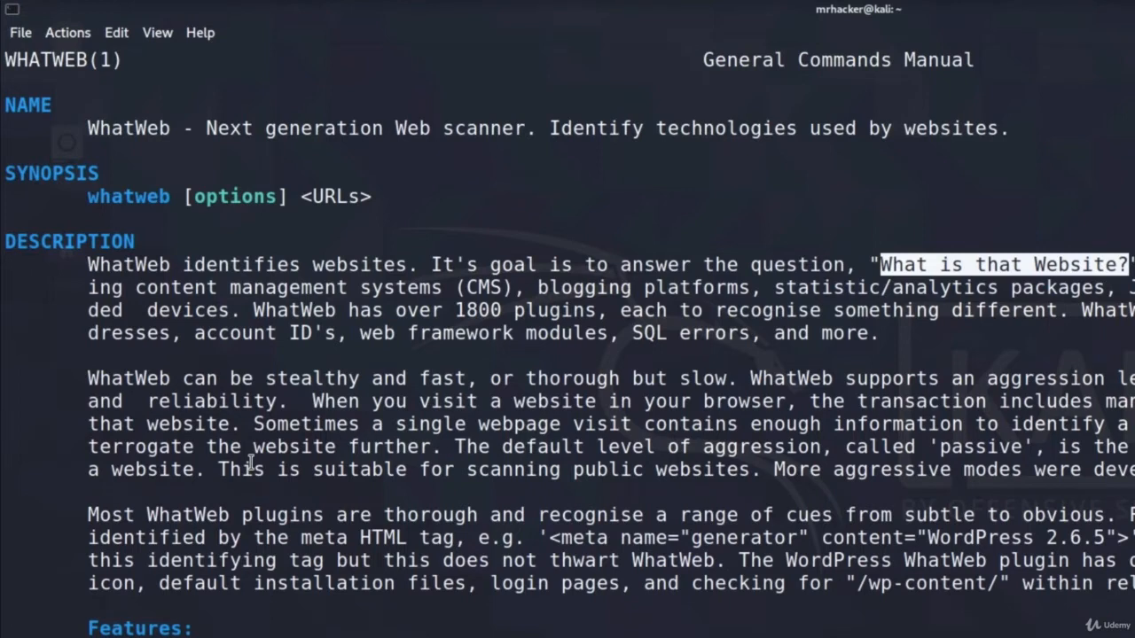
mouse_move(501, 446)
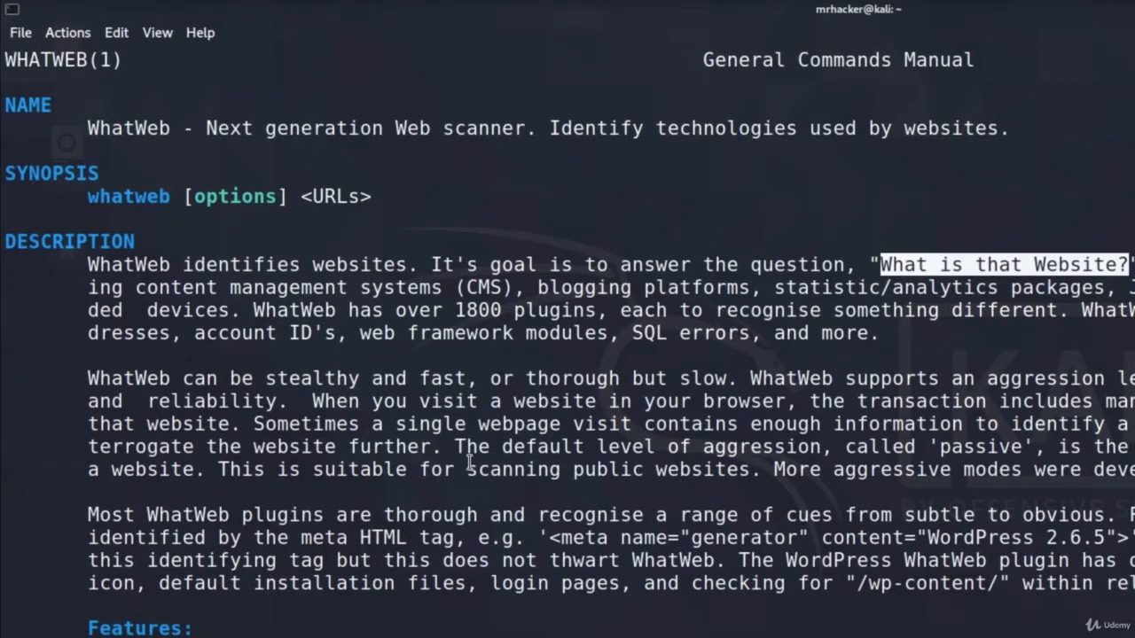
left_click_drag(454, 446, 1024, 446)
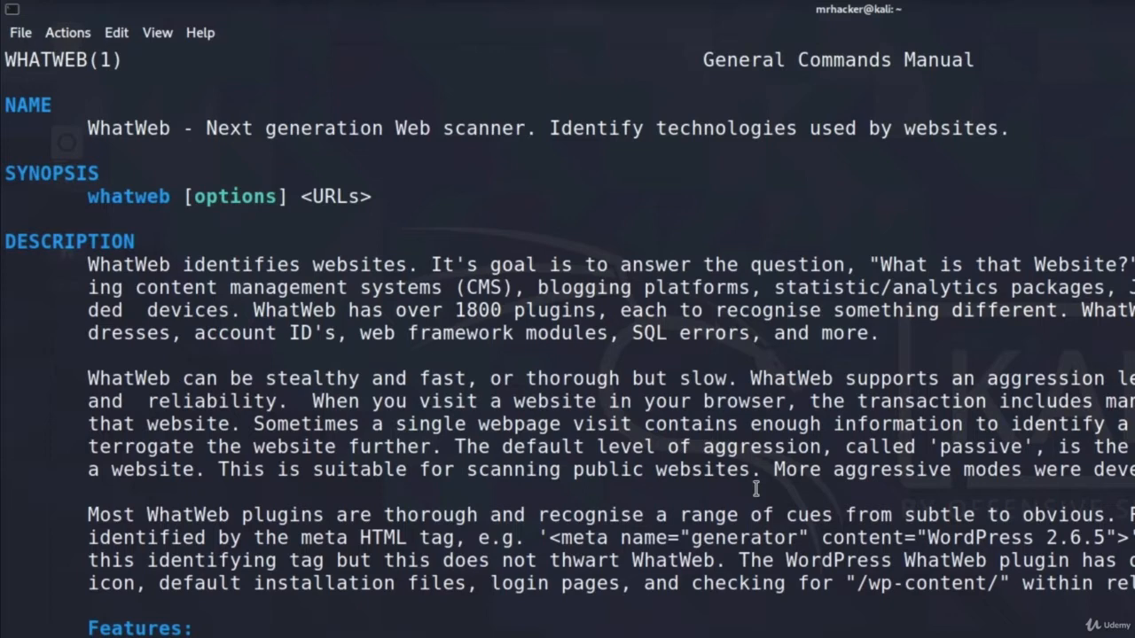
mouse_move(231, 485)
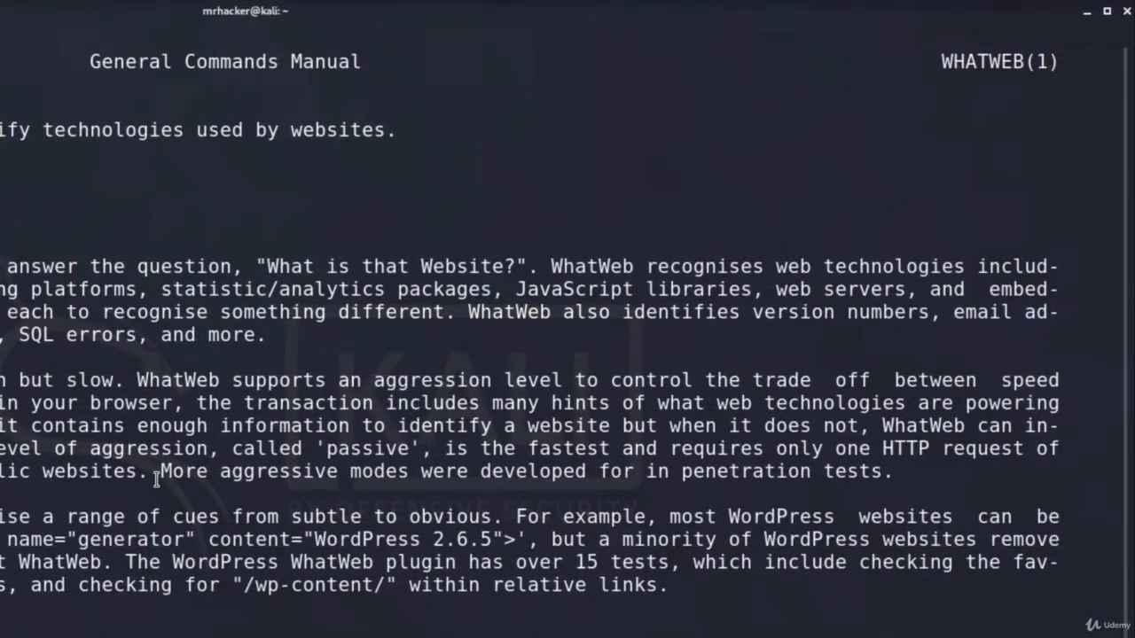
left_click_drag(160, 471, 417, 471)
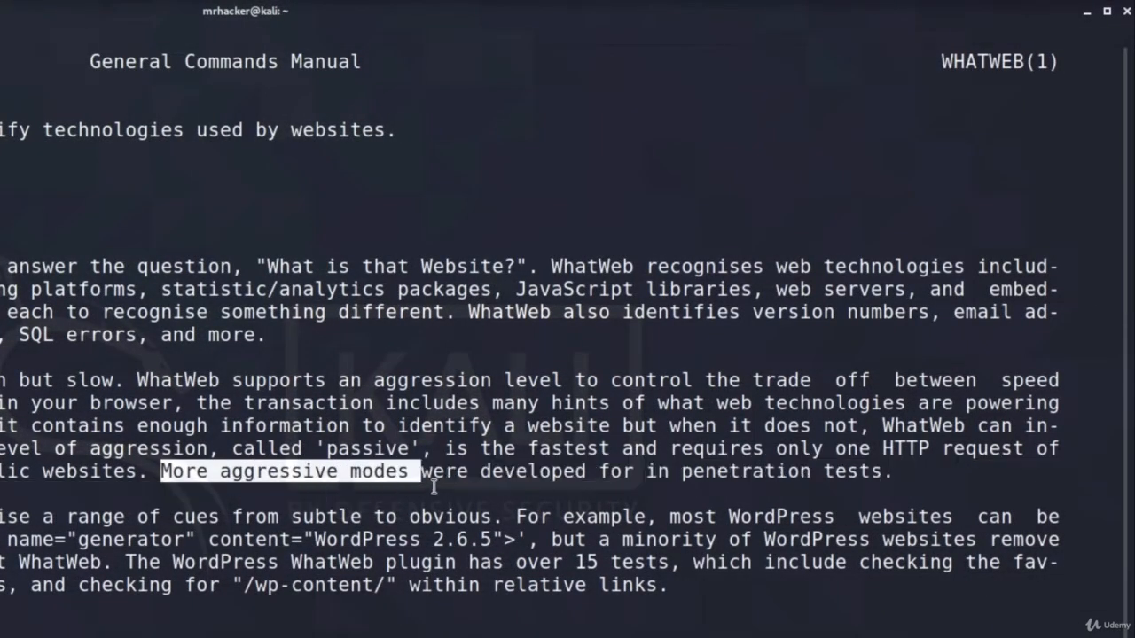
left_click_drag(416, 471, 878, 471)
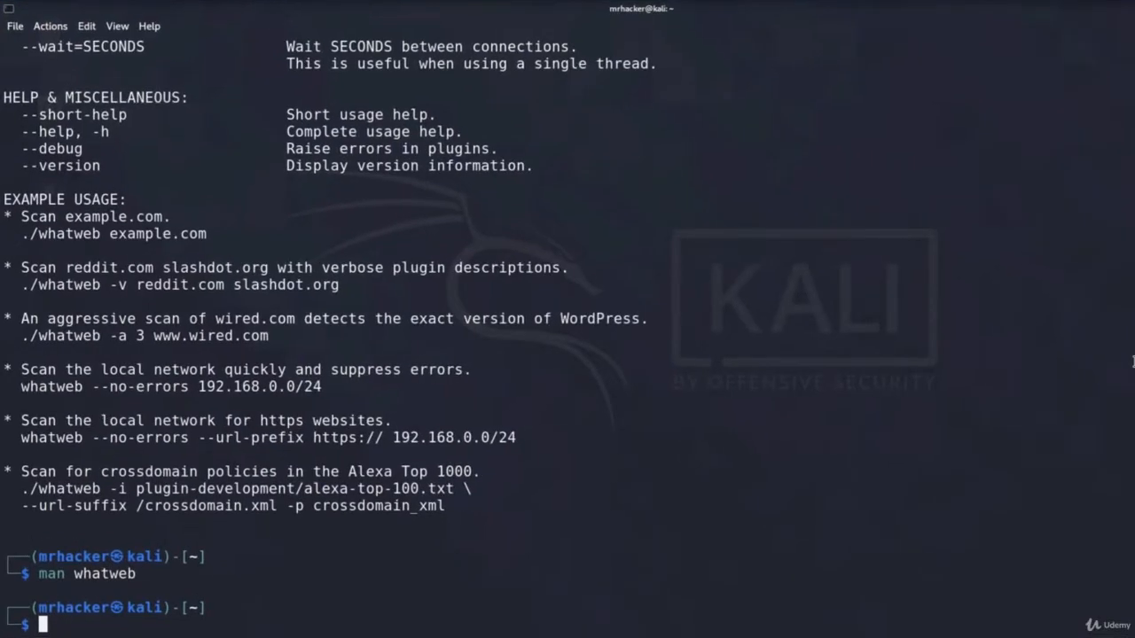
Quit the manual and run whatweb --help again.
type("whatweb --help")
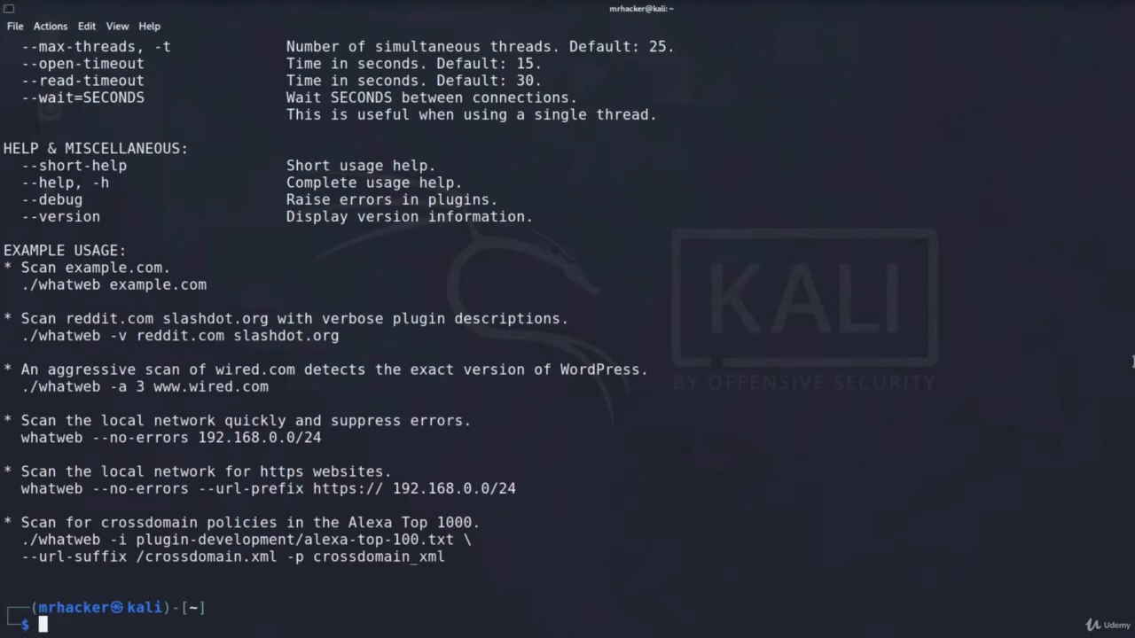
mouse_move(22, 395)
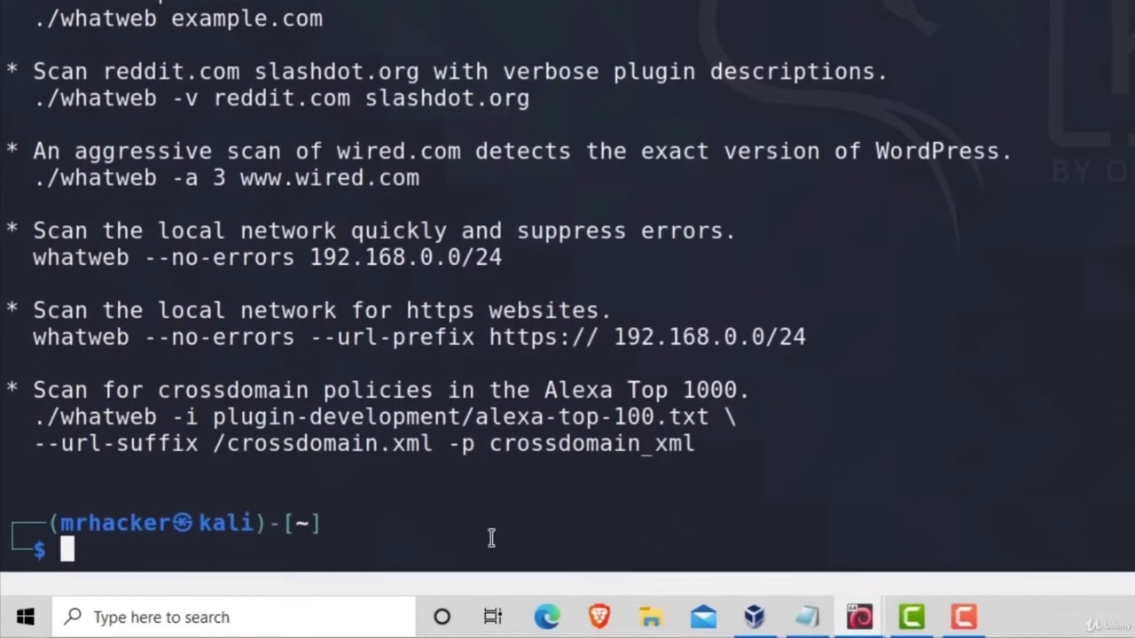
Run whatweb --aggresion 3 -v against host 192.168.1.4.
type("whatweb --help")
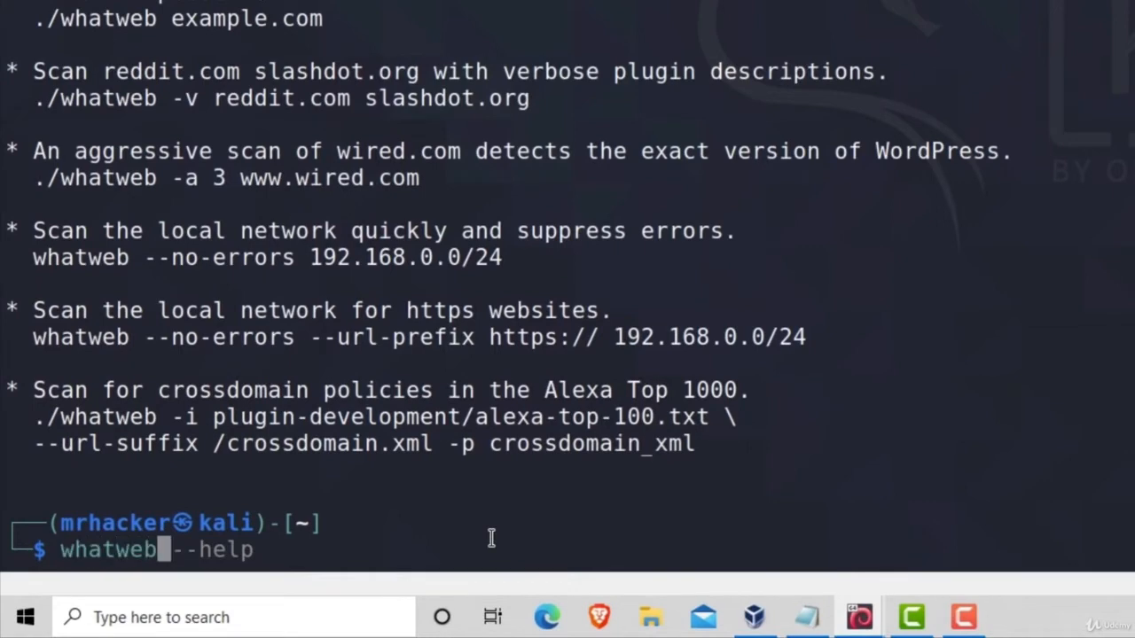
type("0")
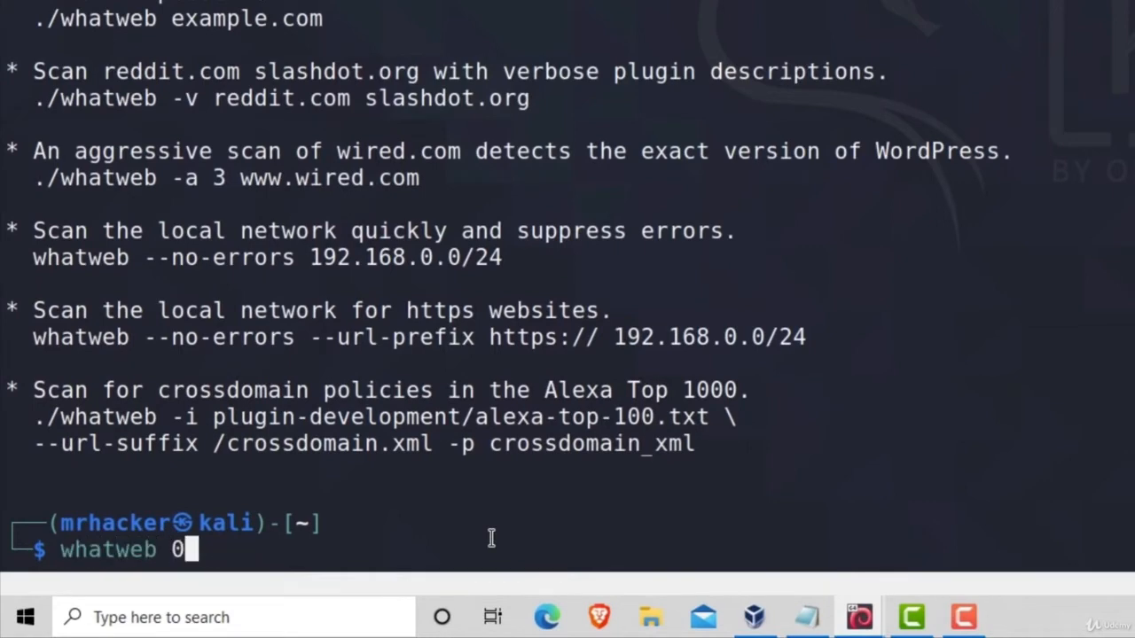
type("--ag")
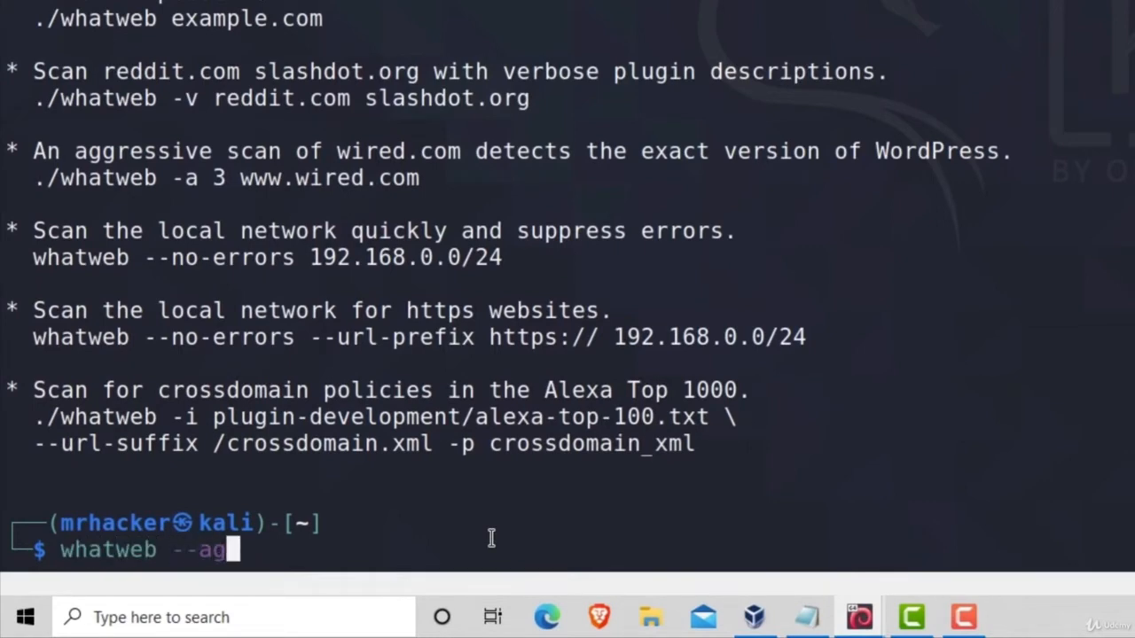
type("gresion 3")
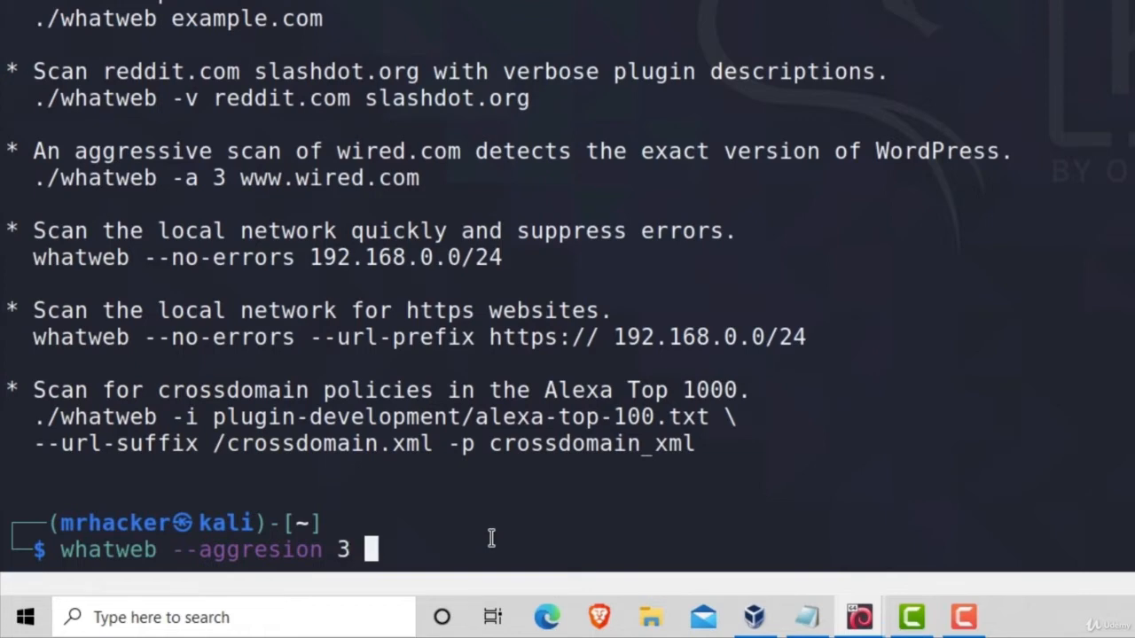
type("-v")
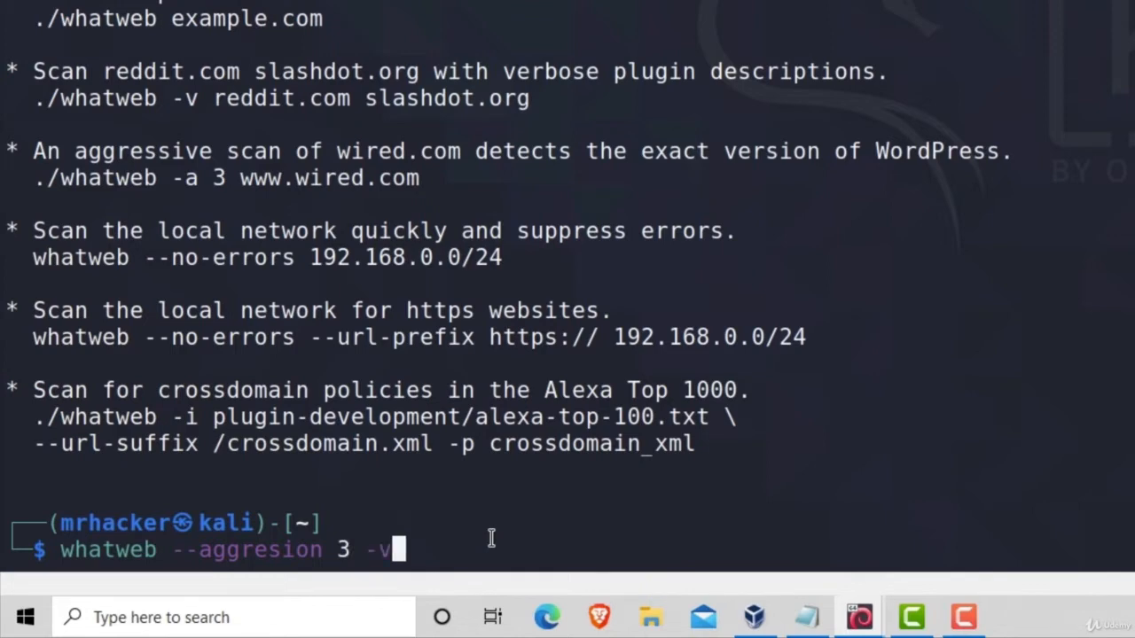
type("192.168.1.4")
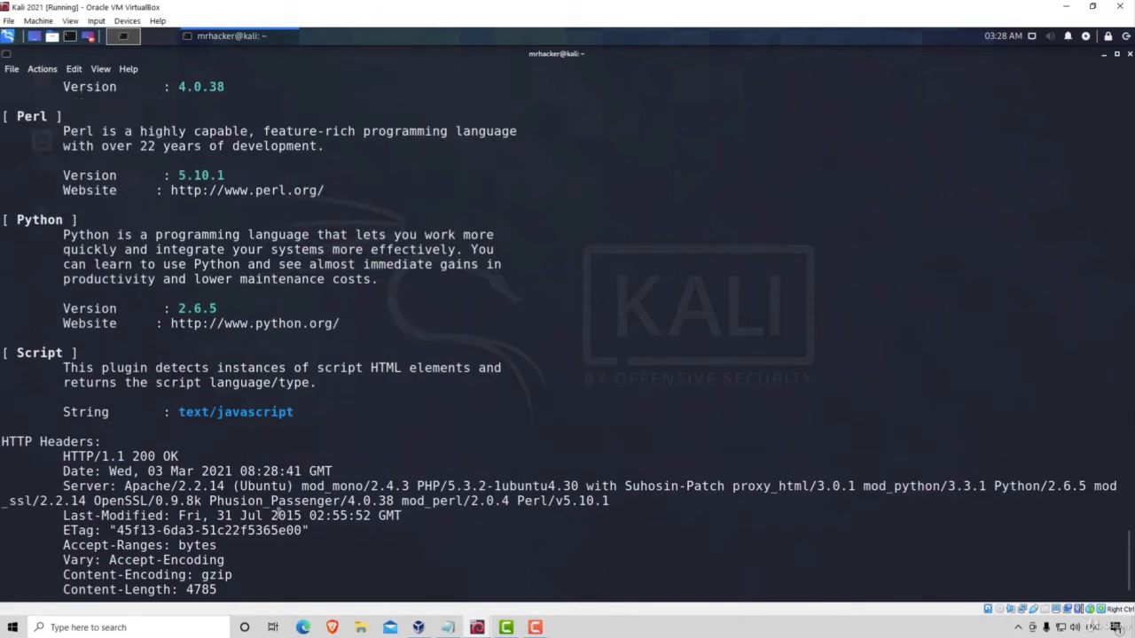
Scroll the verbose report down to the HTTP headers and select that block.
scroll("up", 3)
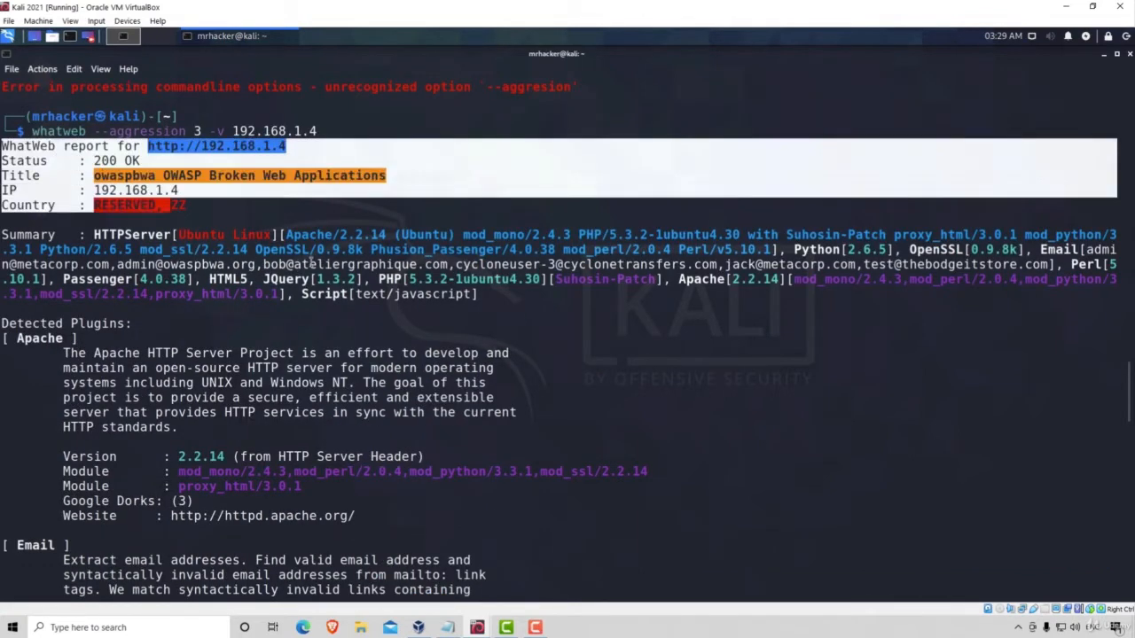
scroll("down", 3)
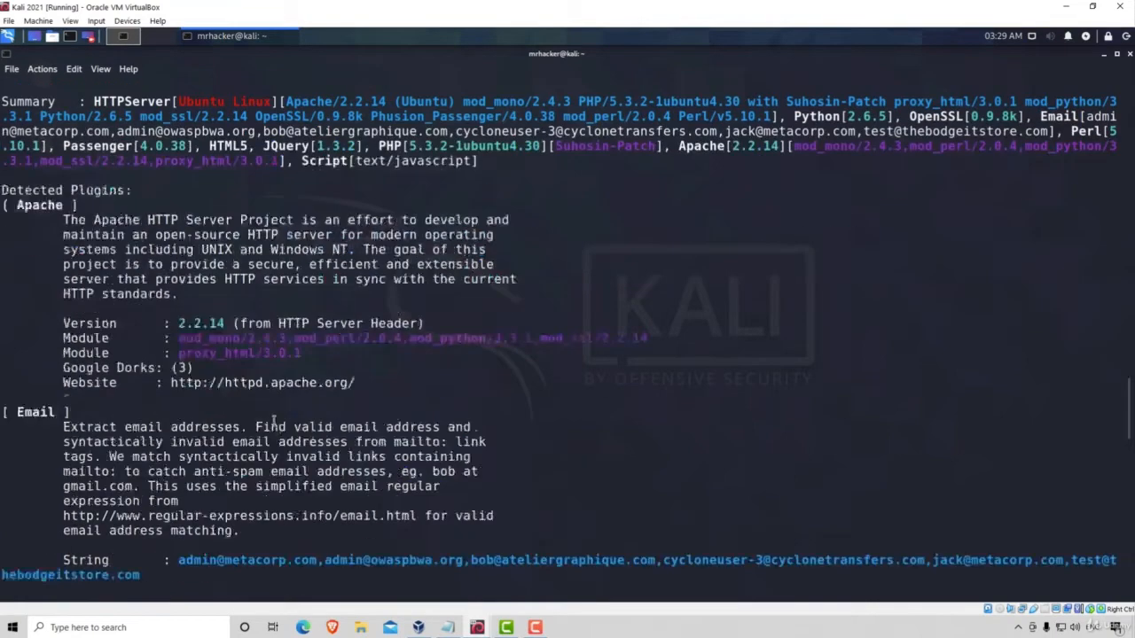
scroll("down", 3)
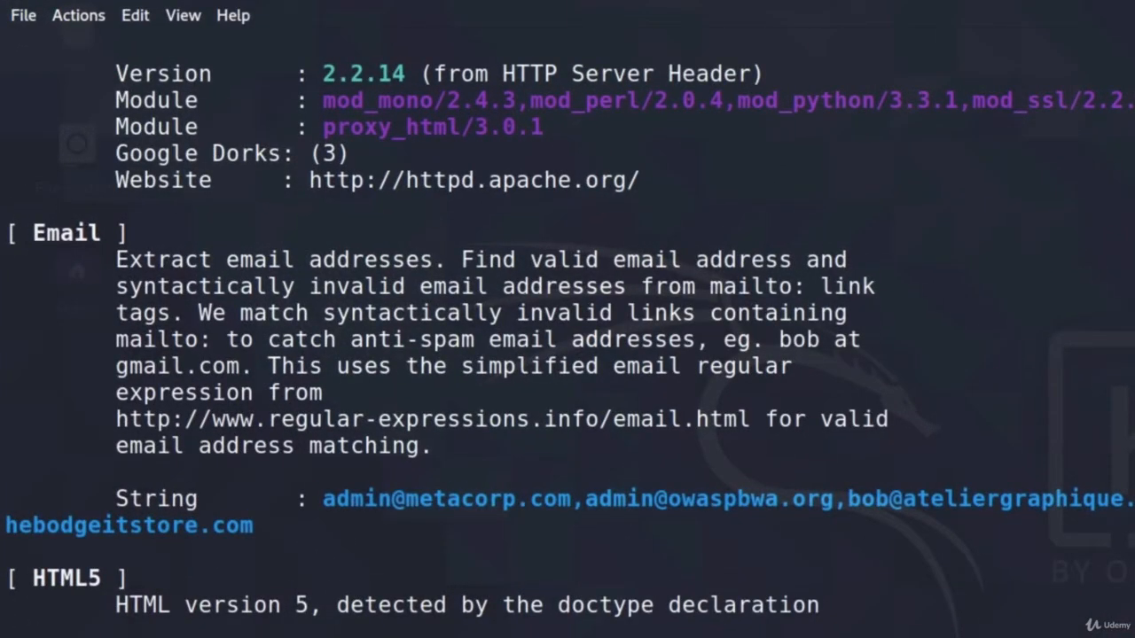
scroll("down", 3)
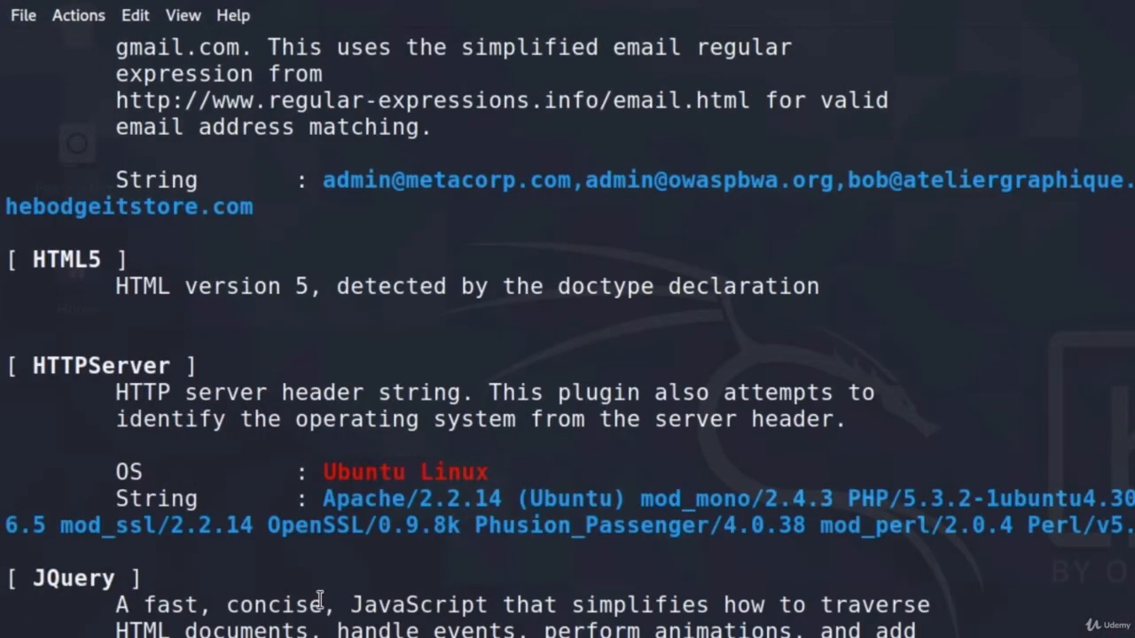
scroll("down", 3)
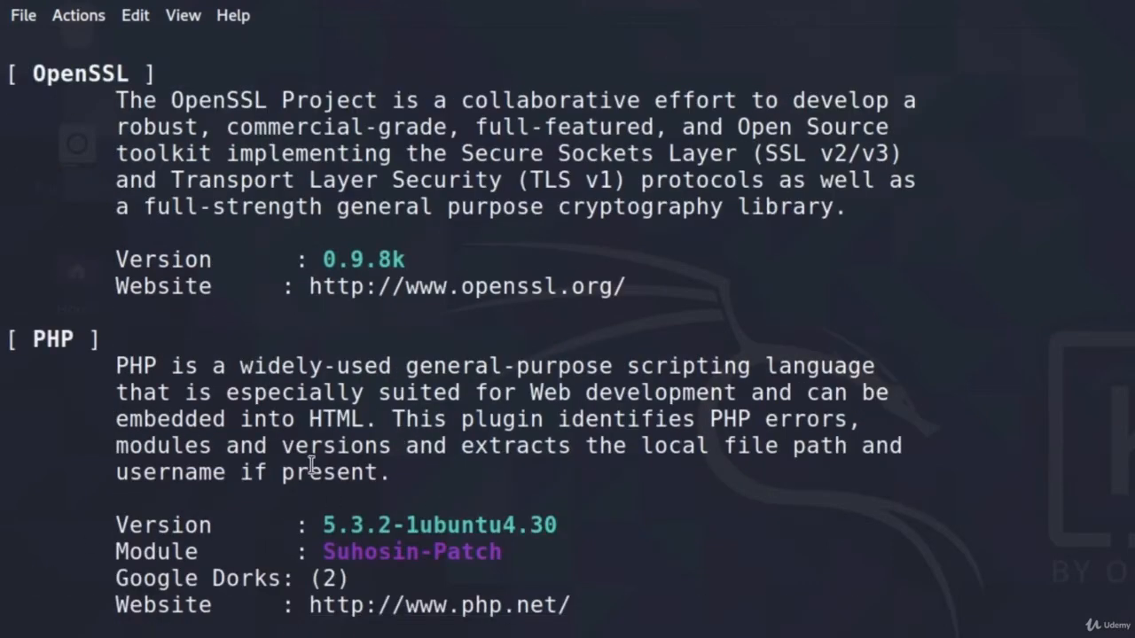
left_click_drag(115, 364, 386, 483)
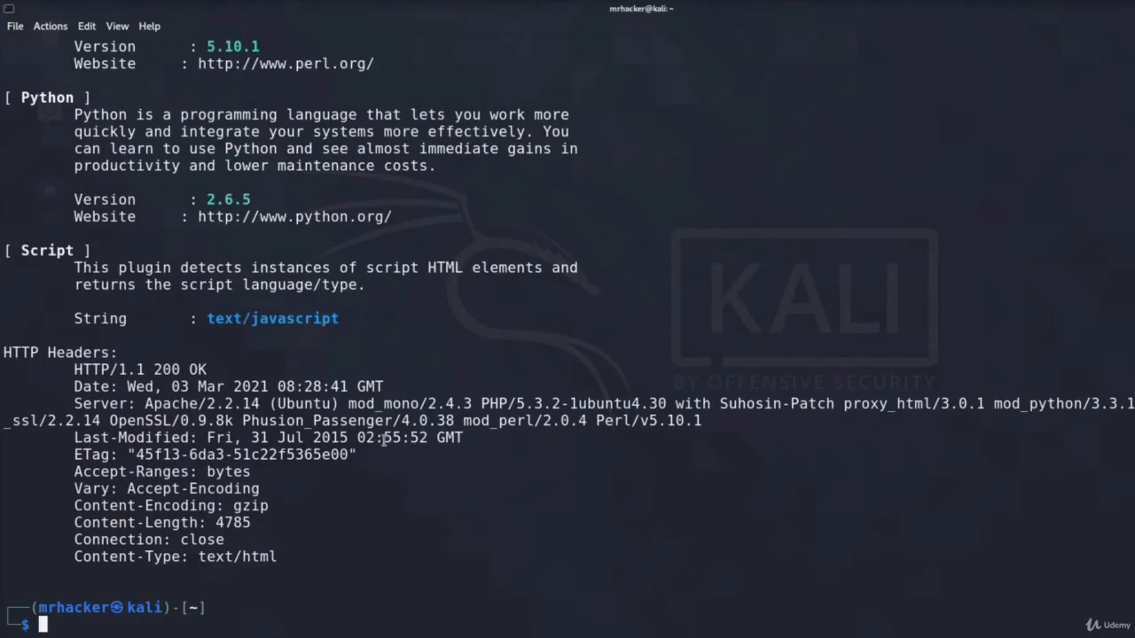
mouse_move(411, 591)
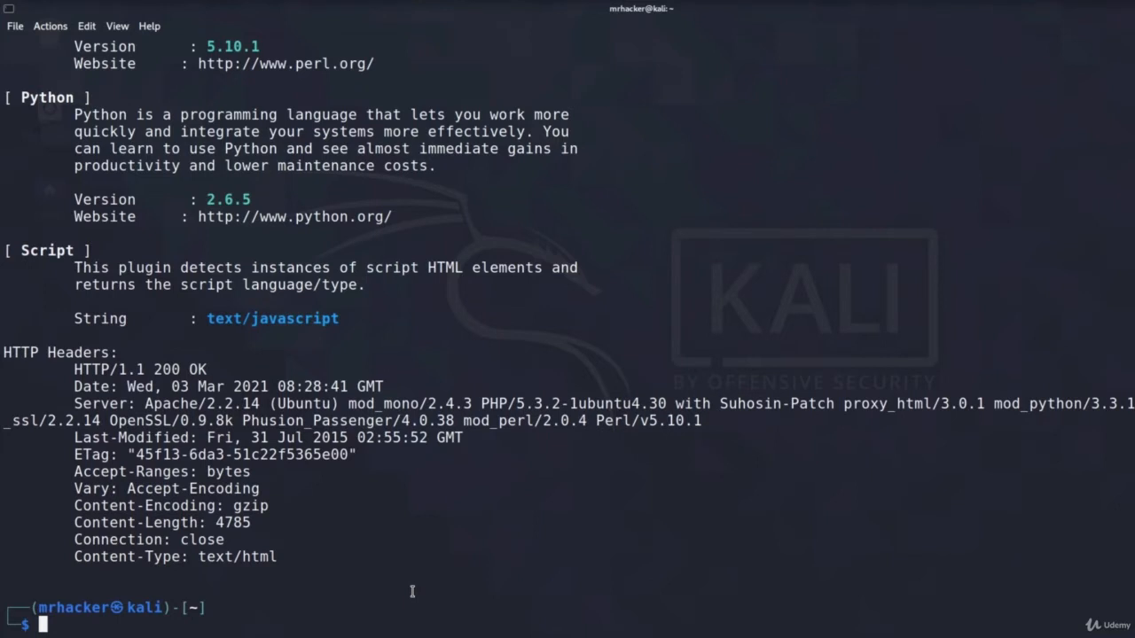
Change the scan target to 192.168.1.1/24 with aggression 3 and verbose output.
type("whatweb --aggression 3 -v 192.168.1.4")
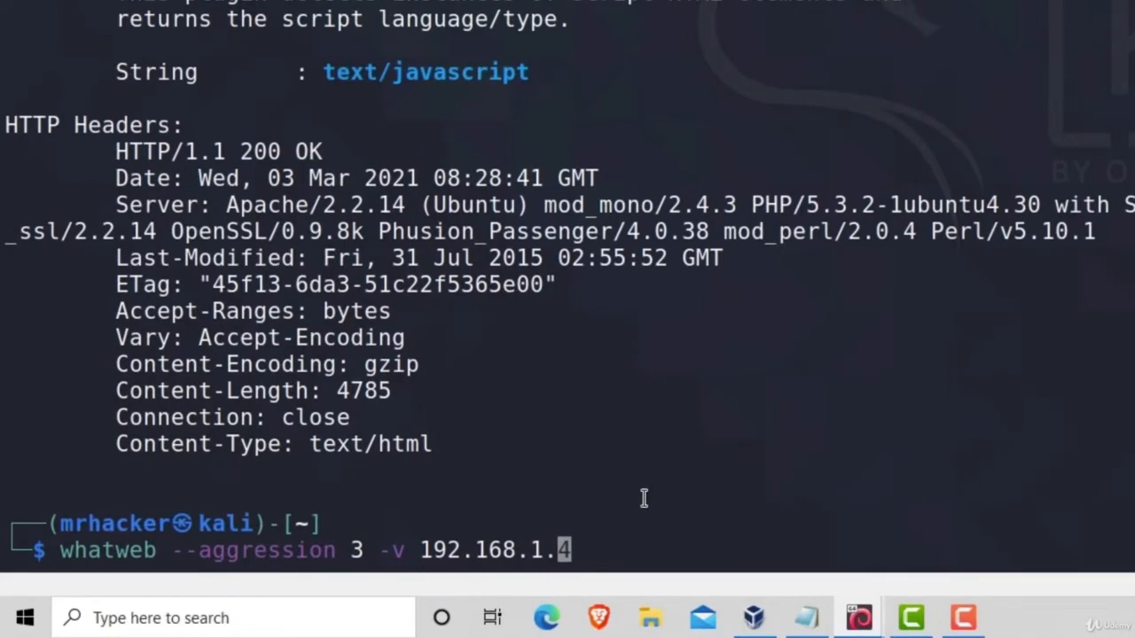
type("1")
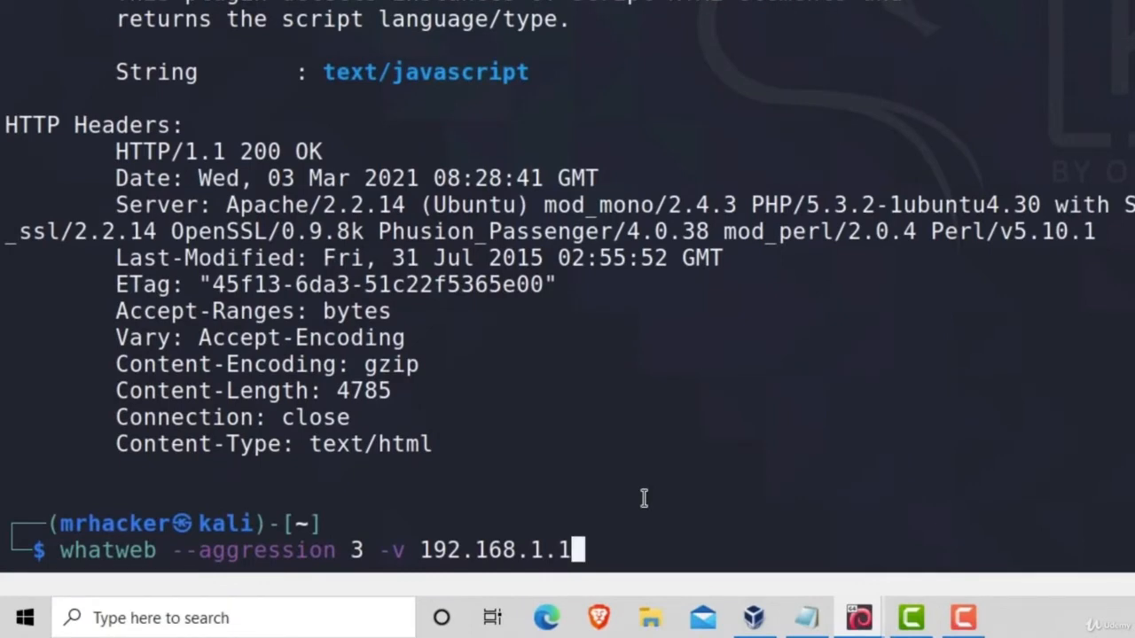
type("/24")
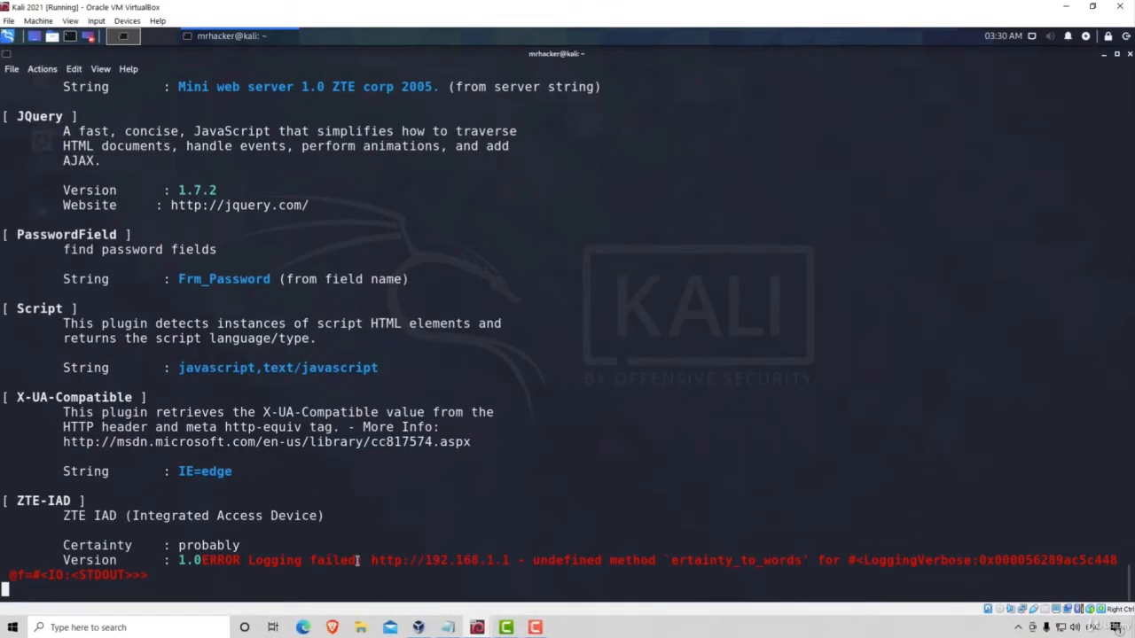
Scroll through the red no-route ERROR Opening lines from the /24 sweep.
scroll("down", 3)
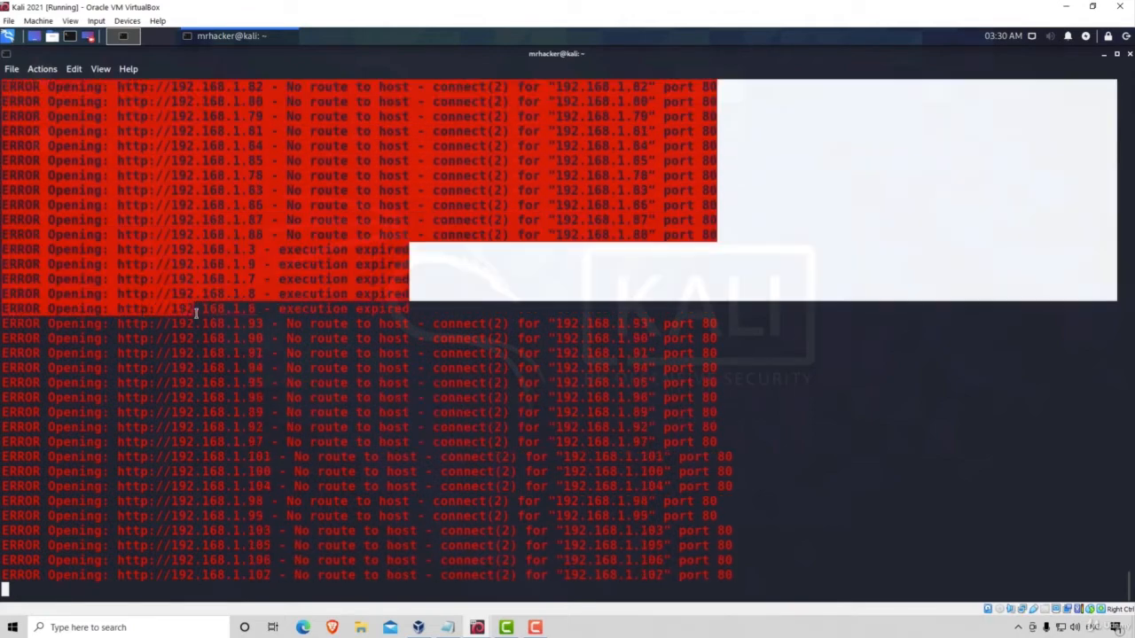
scroll("down", 3)
type("whatweb --aggression 3 -v 192.168.1.1/24 --")
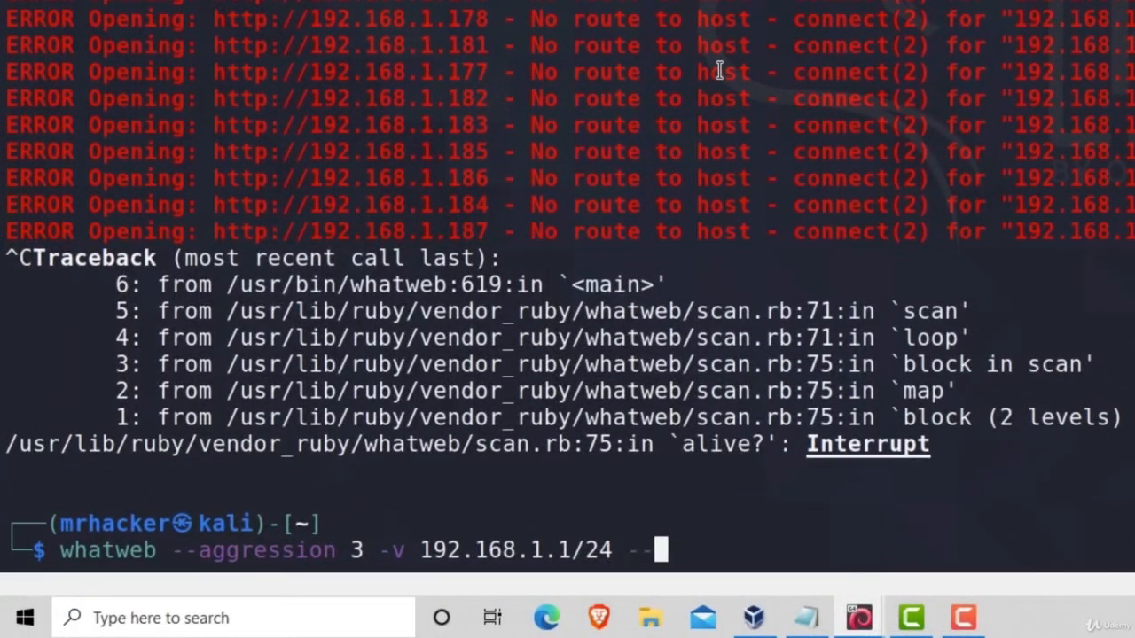
Rerun the 192.168.1.1/24 scan with --no-errors appended.
type("no-")
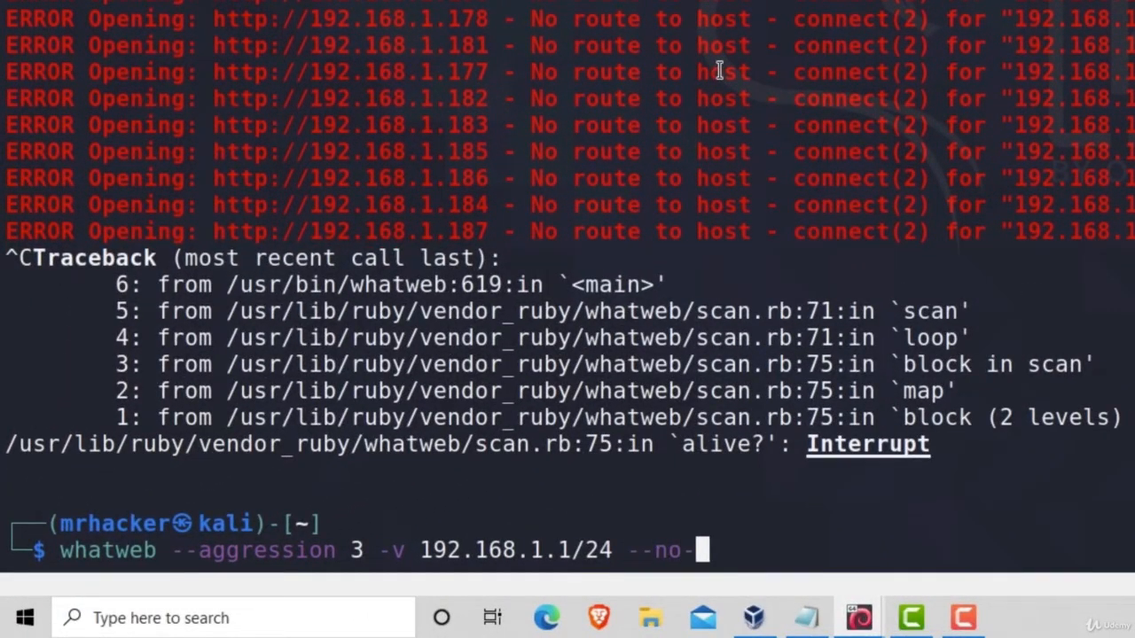
type("errors")
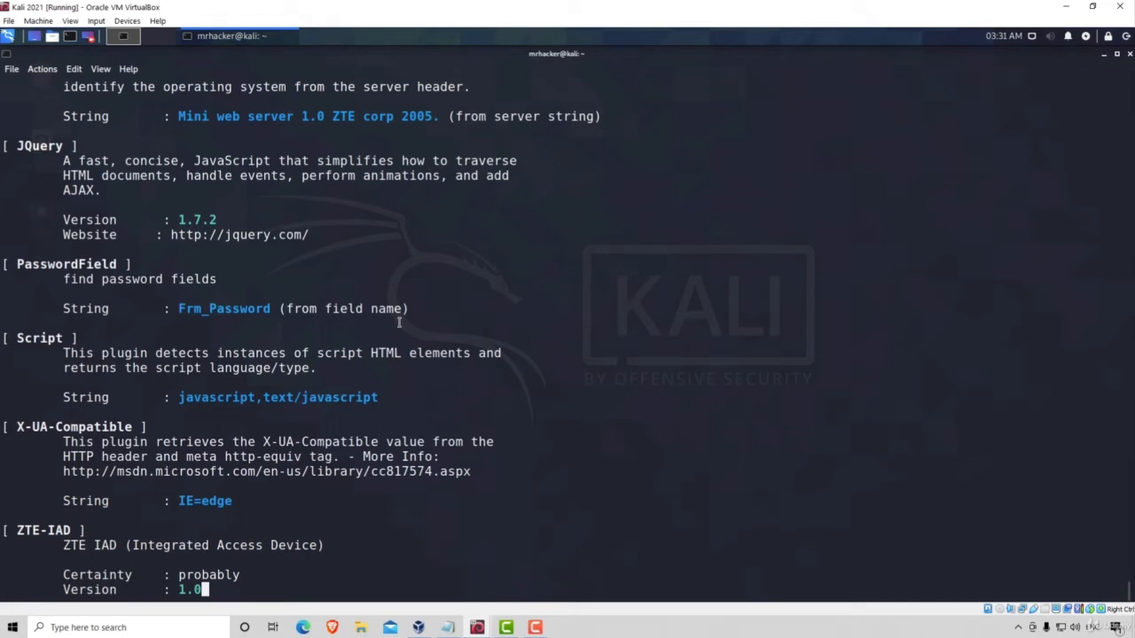
mouse_move(397, 581)
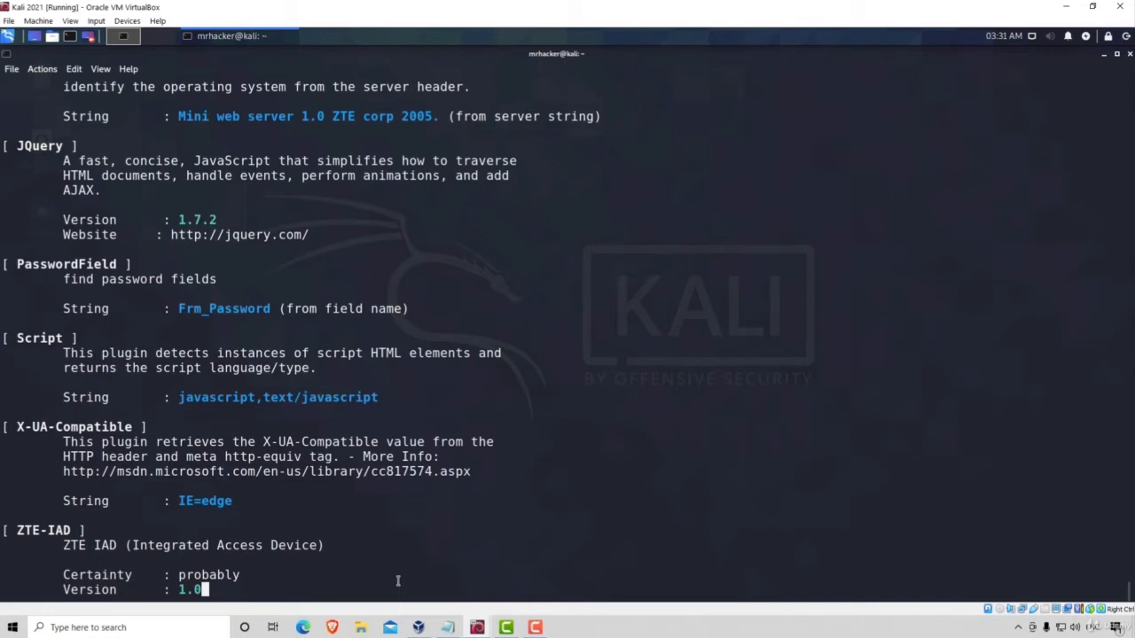
scroll("down", 3)
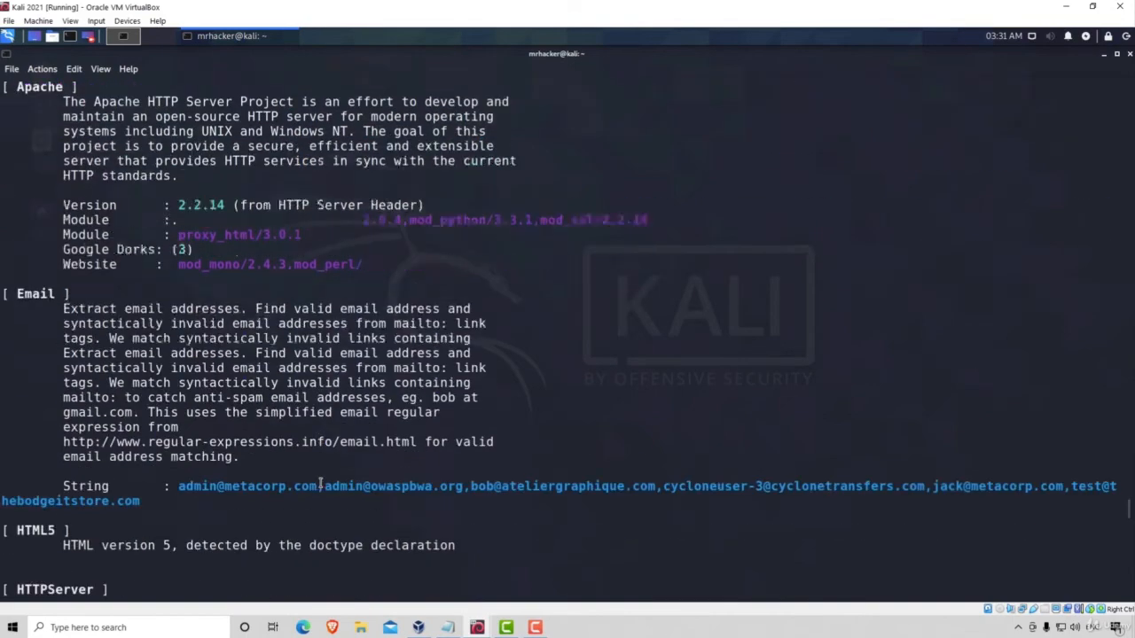
scroll("down", 3)
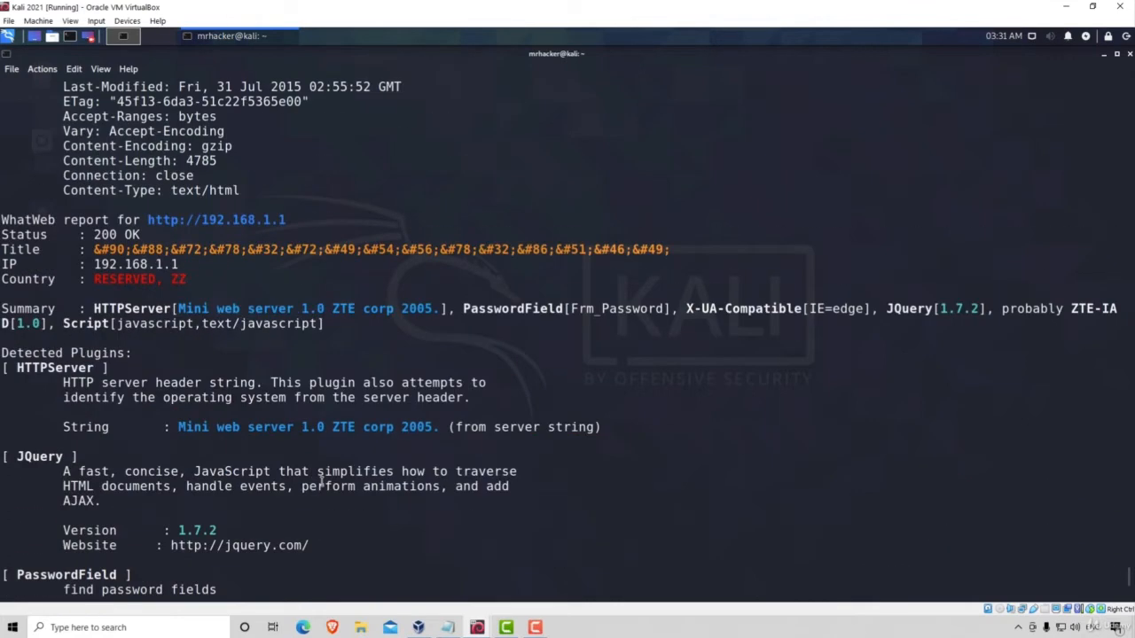
left_click_drag(178, 219, 286, 219)
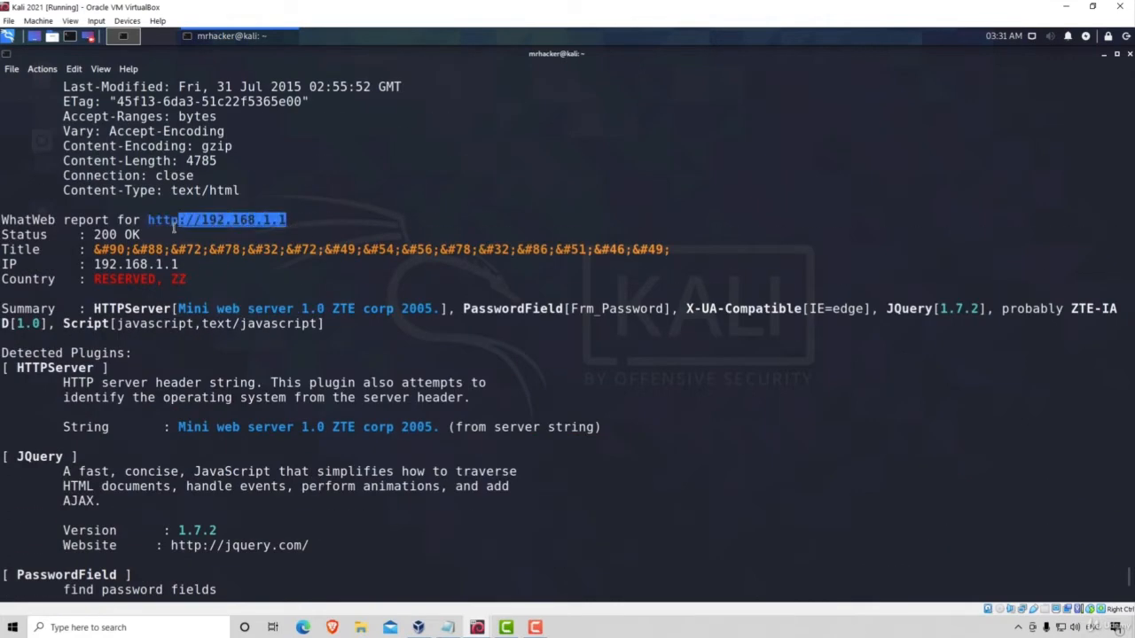
left_click(313, 230)
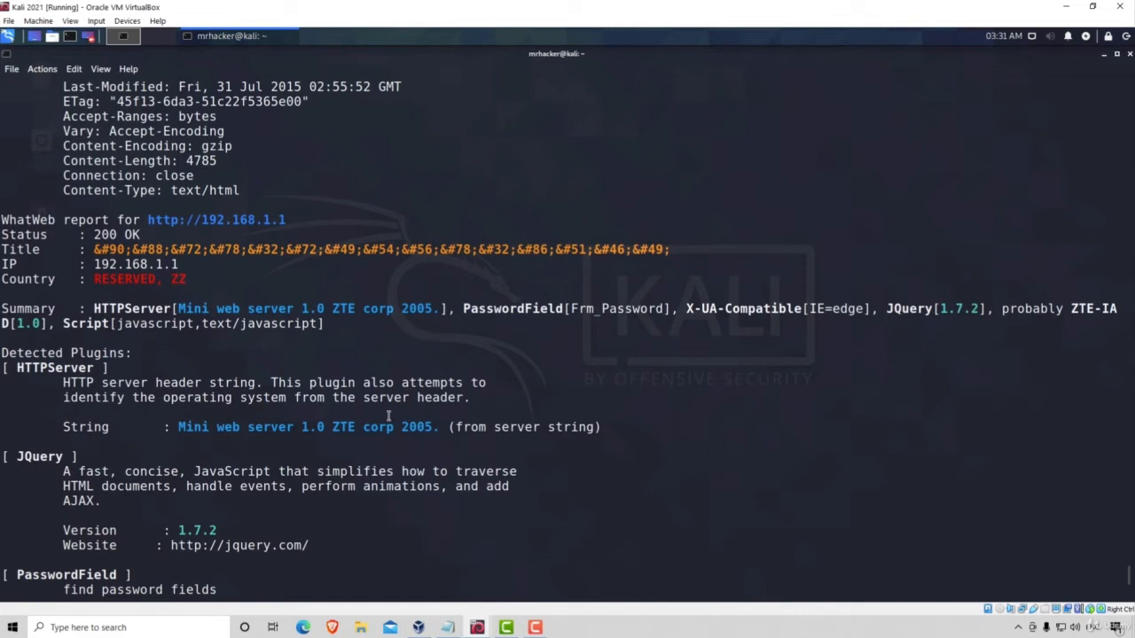
mouse_move(395, 562)
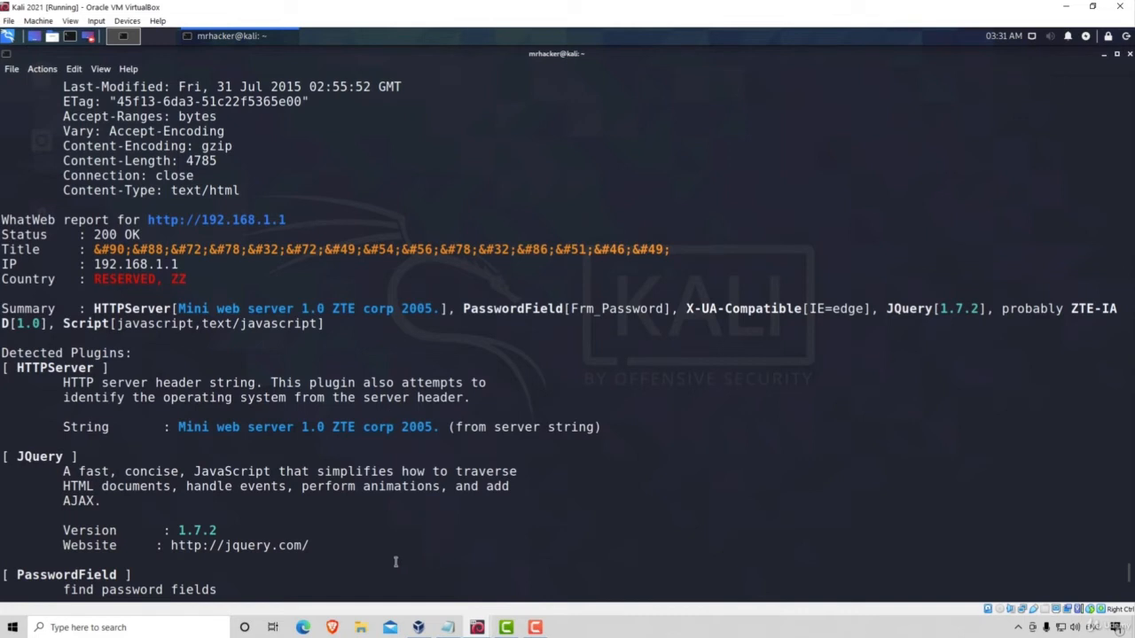
scroll("down", 3)
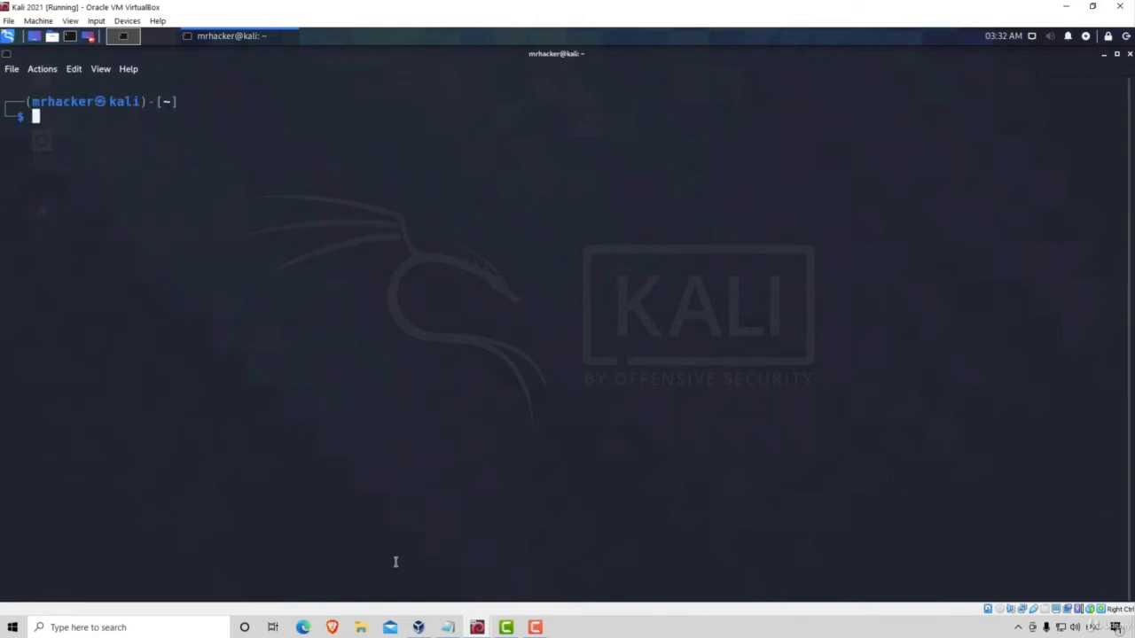
type("whatweb --aggression 3 -v 192.168.1.1/24 --no-errors")
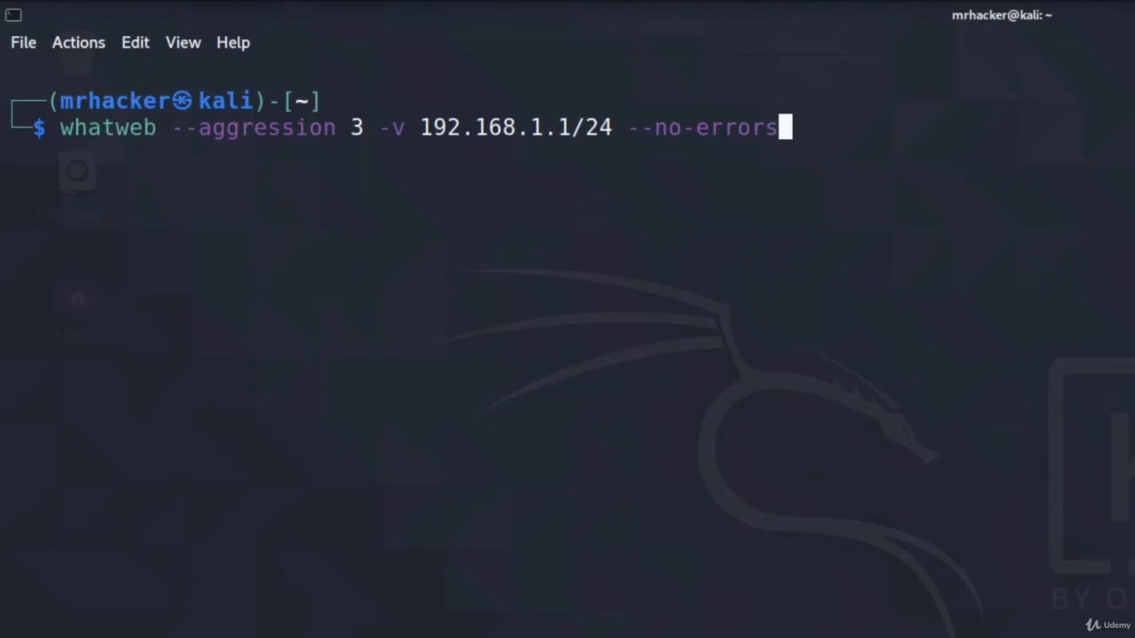
mouse_move(626, 139)
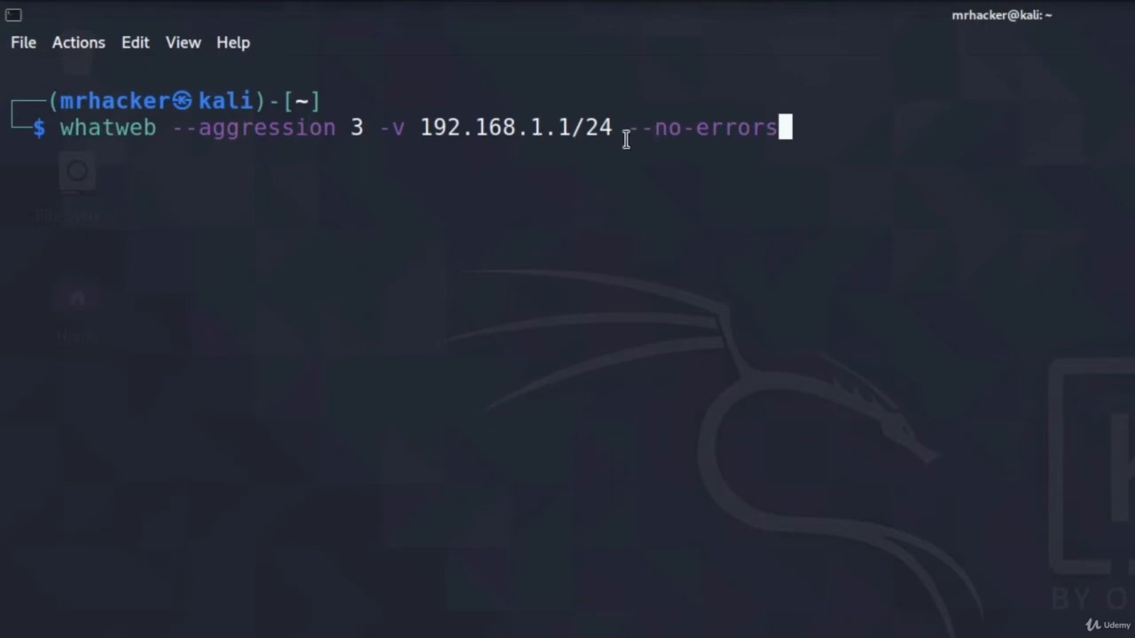
mouse_move(592, 142)
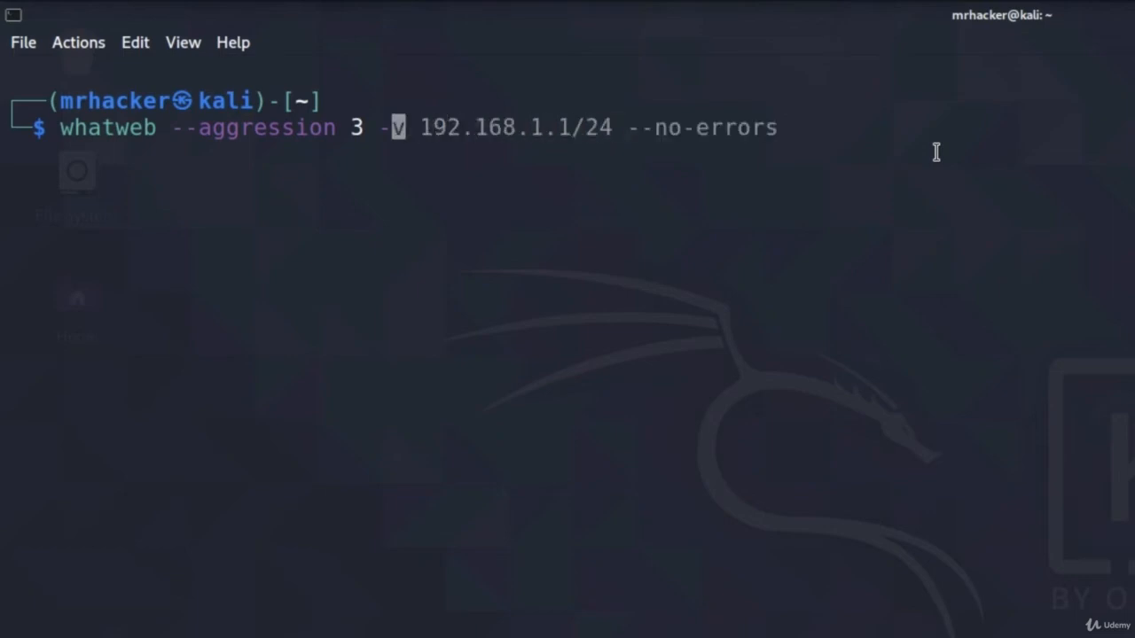
key("ctrl+c")
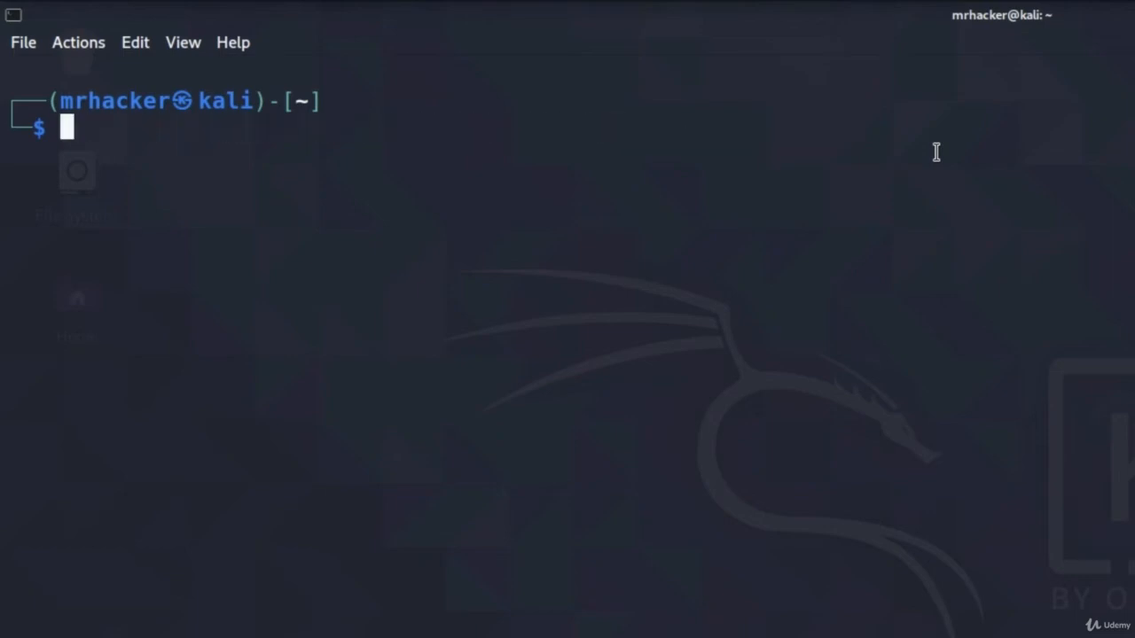